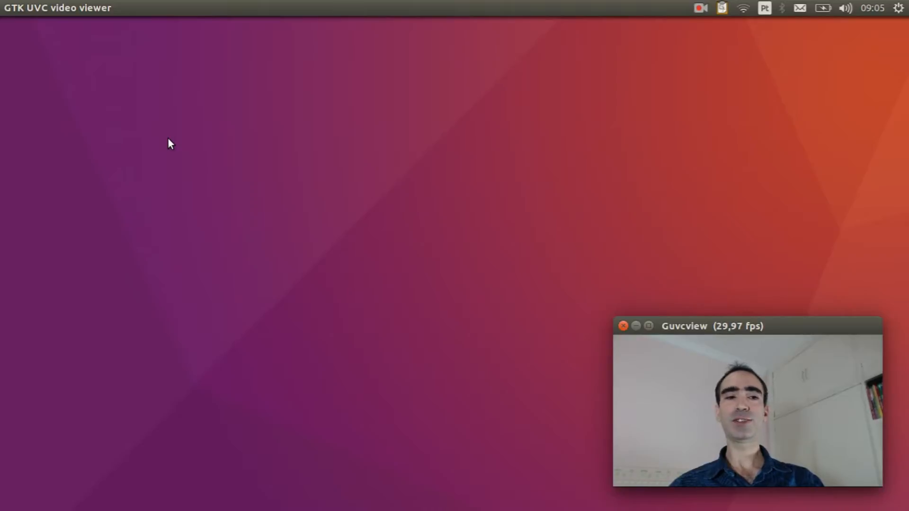
mouse_move(3, 273)
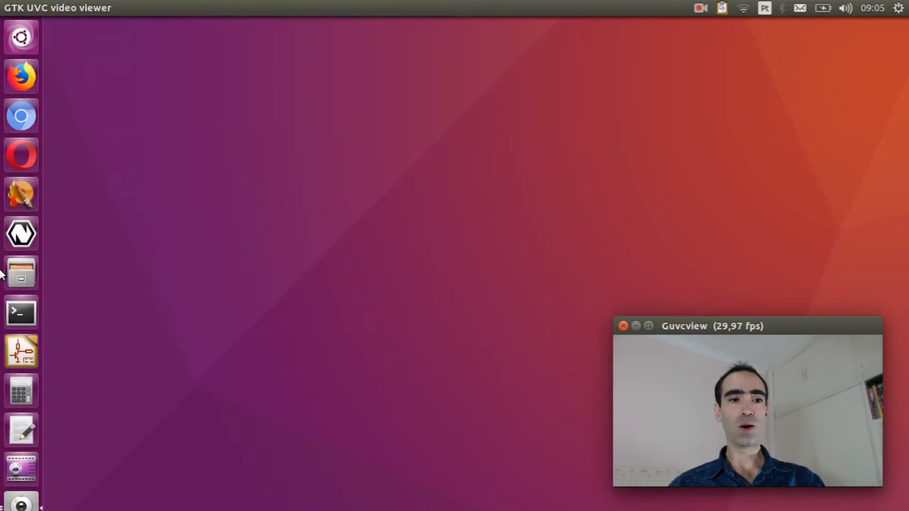
Start a shell and change into the nuttxspace/nuttx source directory.
left_click(21, 312)
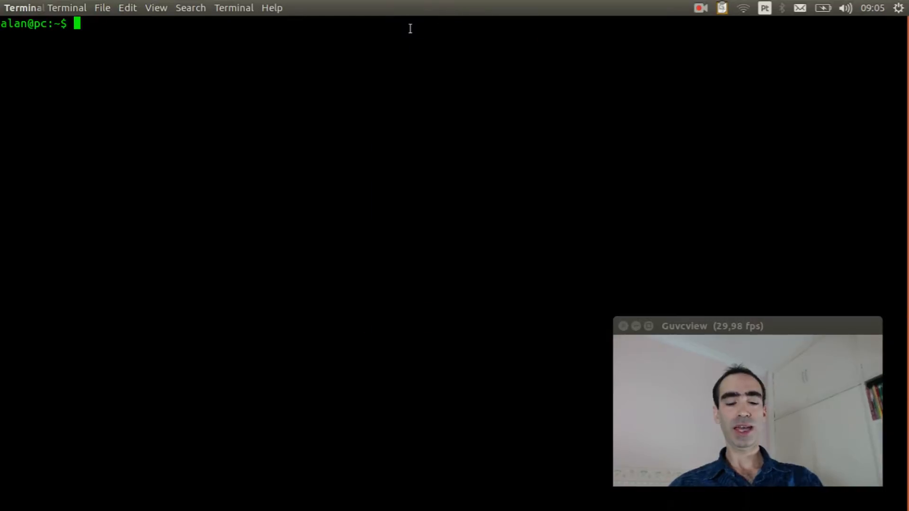
type("cd nu")
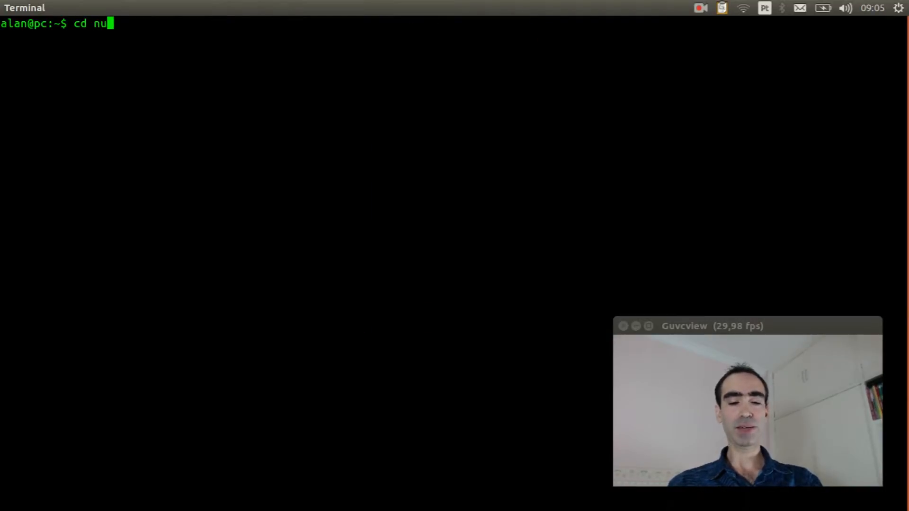
type("ttxspace/nu")
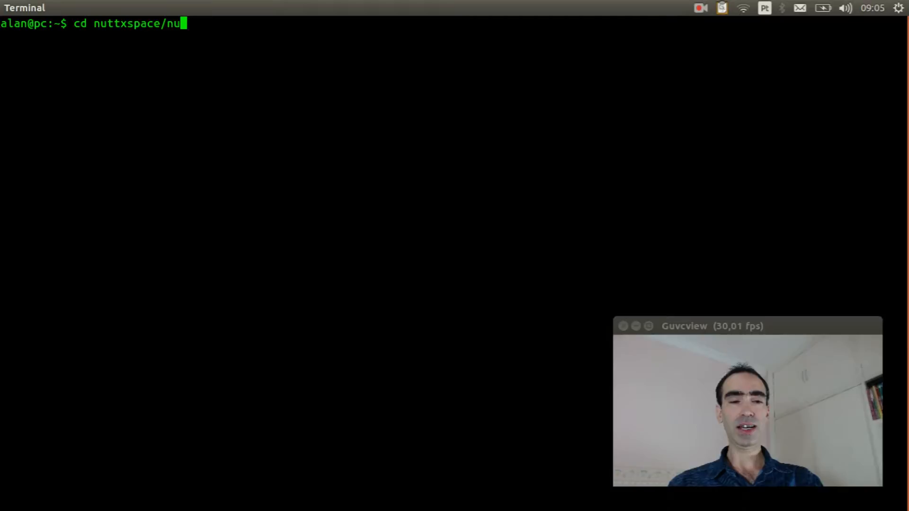
key("Return")
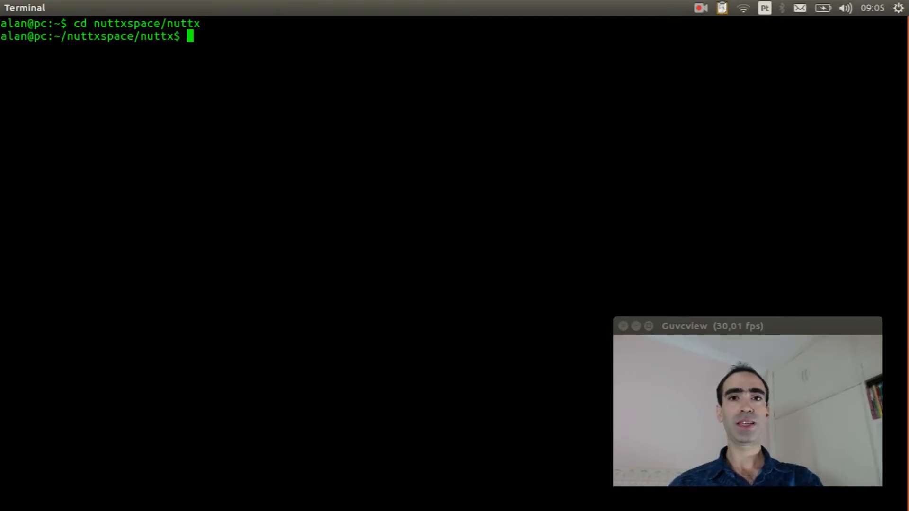
Run make distclean to remove any previous build files.
type("make")
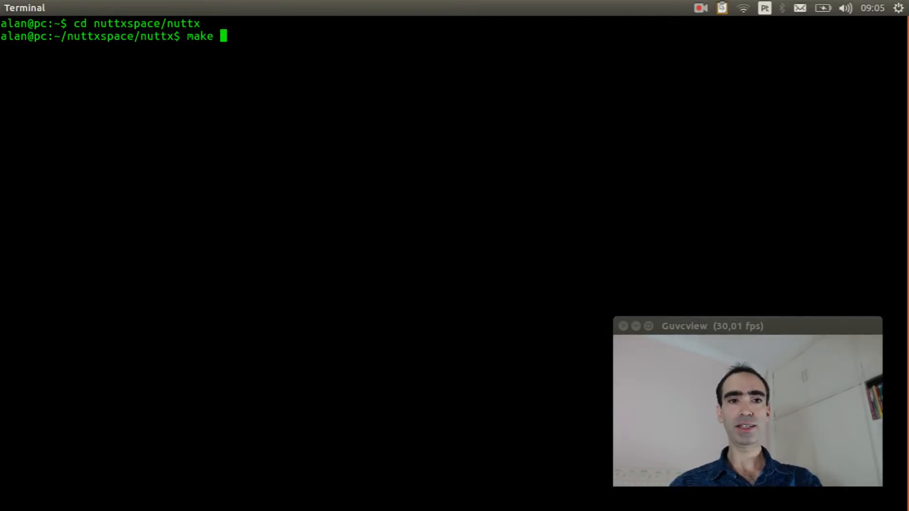
type("distclean")
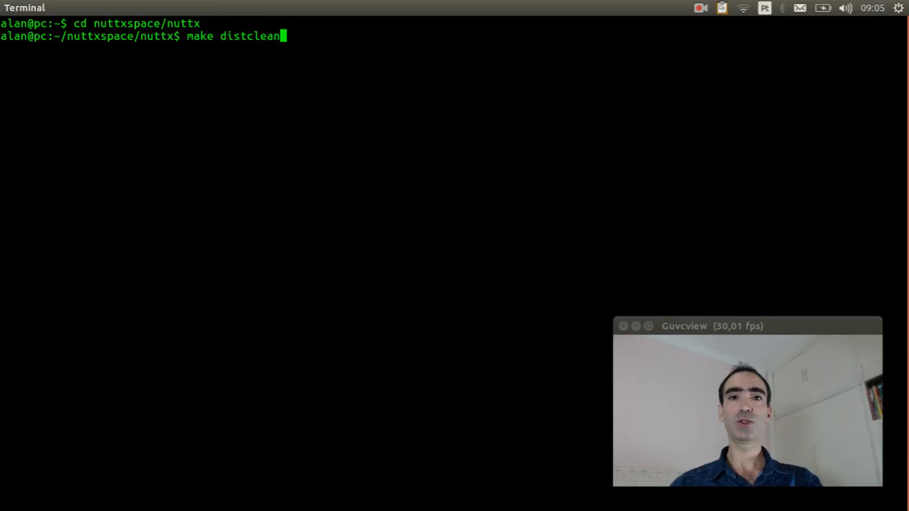
key("Return")
type("ls configs/stm32f4discovery/src/stm32_cs43l22.c")
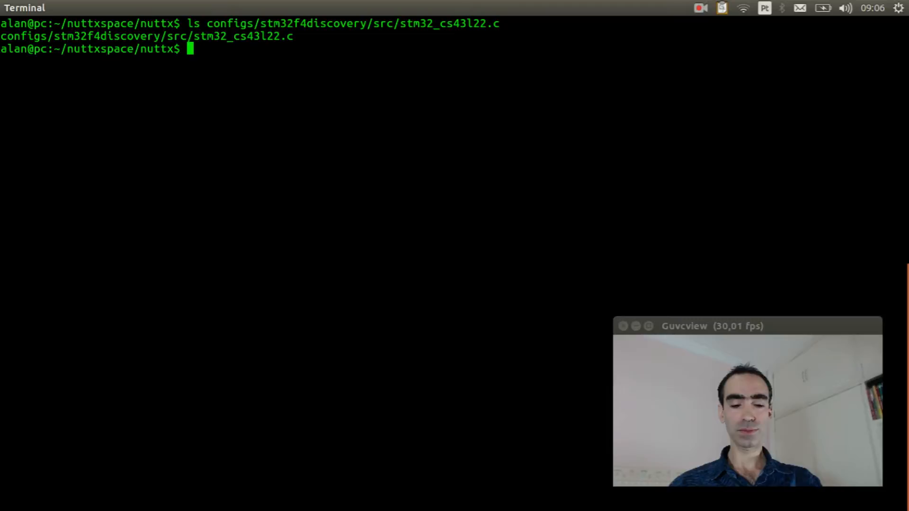
Run ./tools/configure.sh stm32f4discovery/nsh to configure the board, then begin typing make.
type("./tools/")
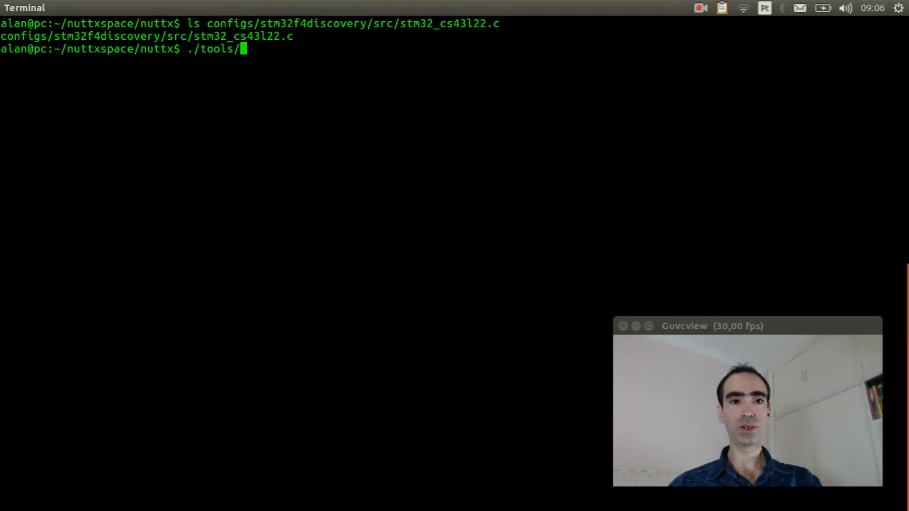
type("configure.")
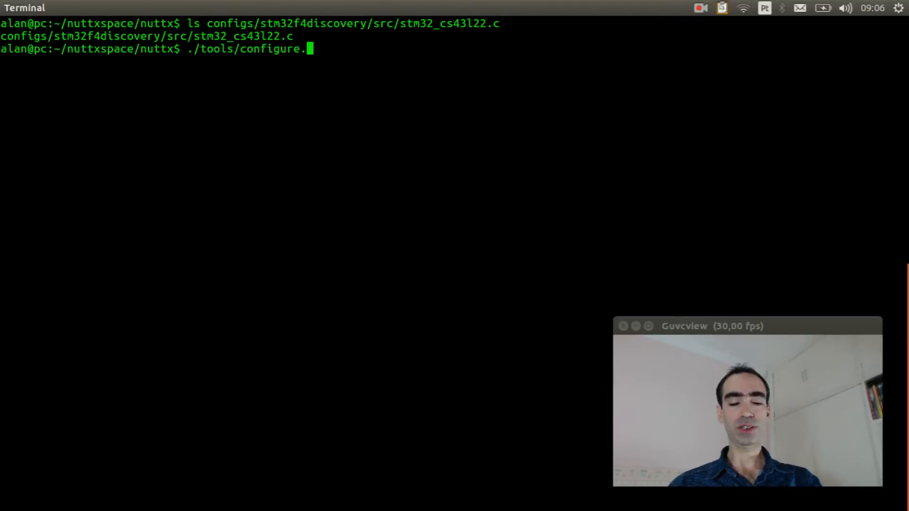
type("sh")
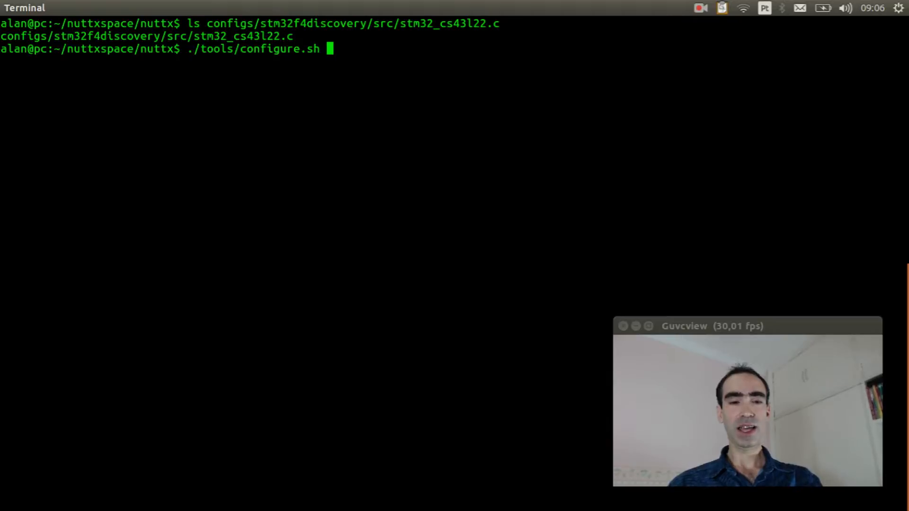
type("stm32")
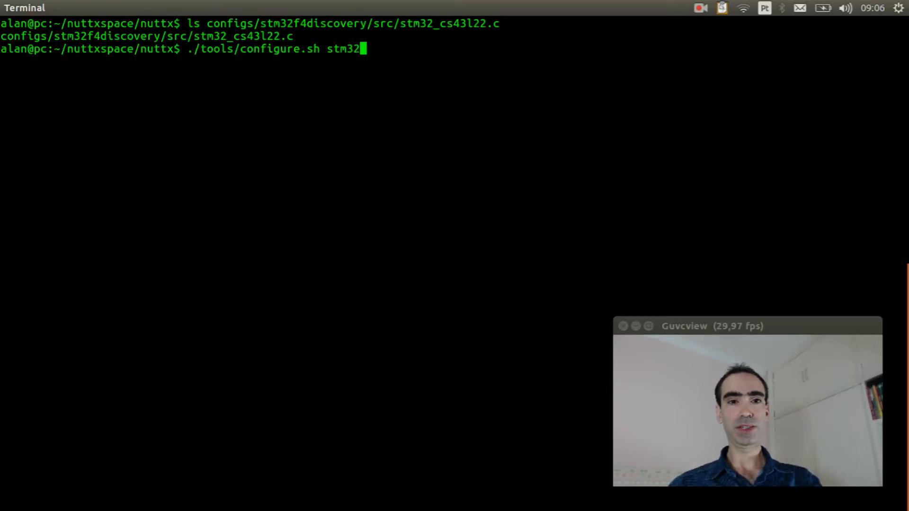
type("f")
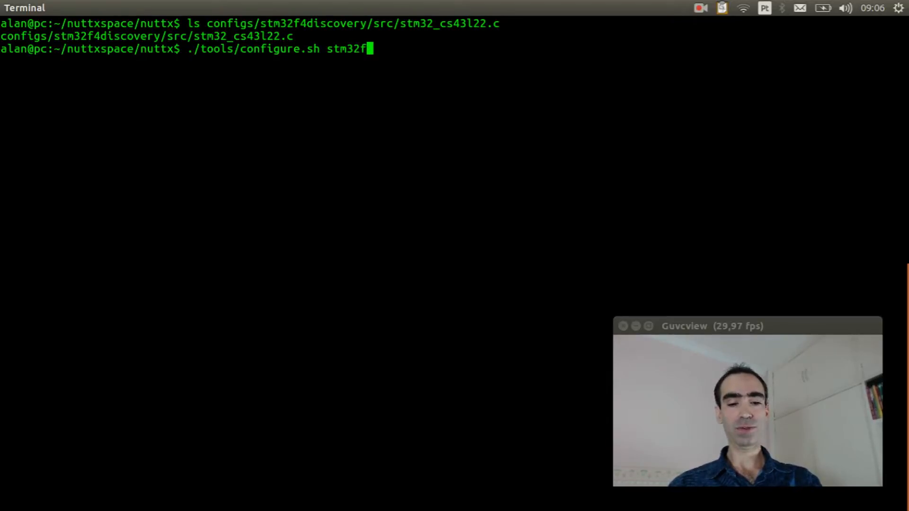
type("4discovery/")
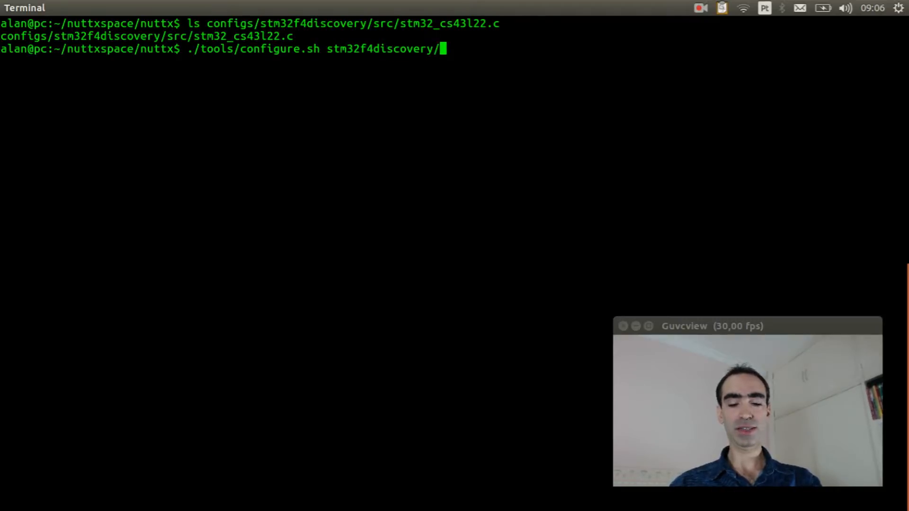
type("nsh")
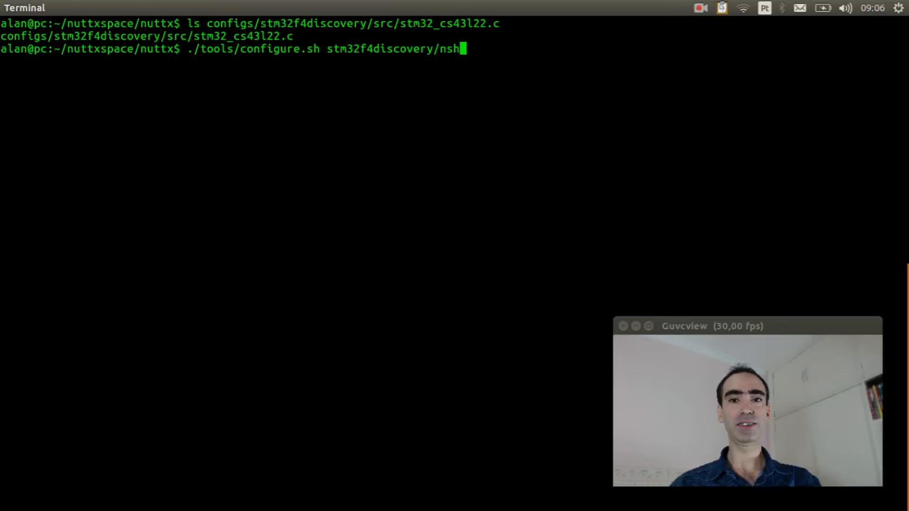
key("Return")
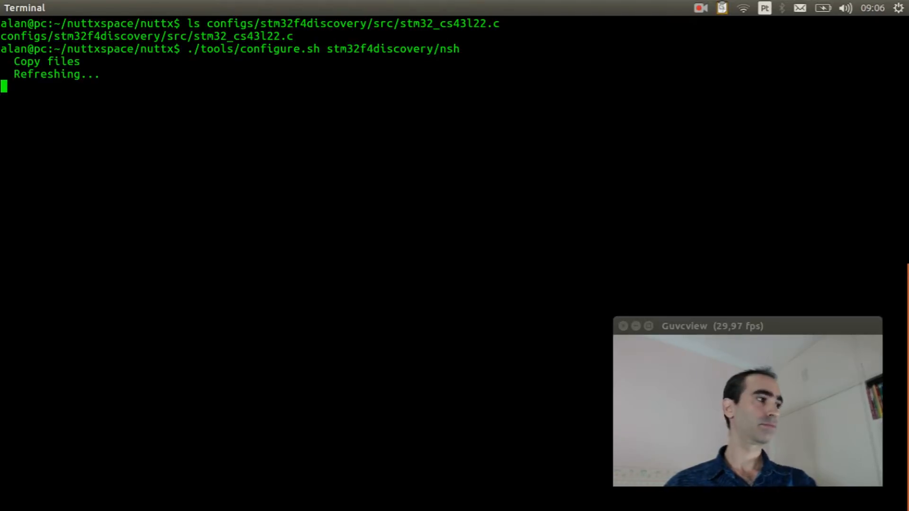
type("make")
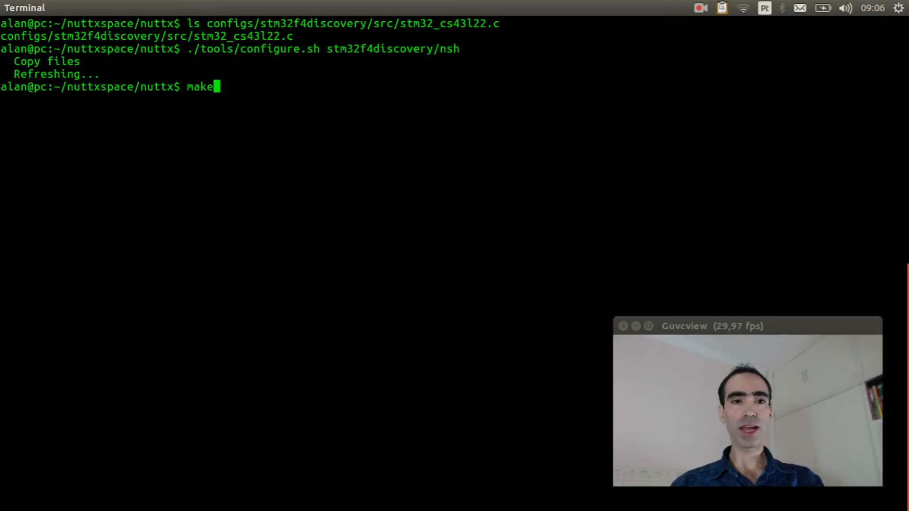
Launch make menuconfig, visit Build Setup and return to the top-level menu.
type("menuconfig")
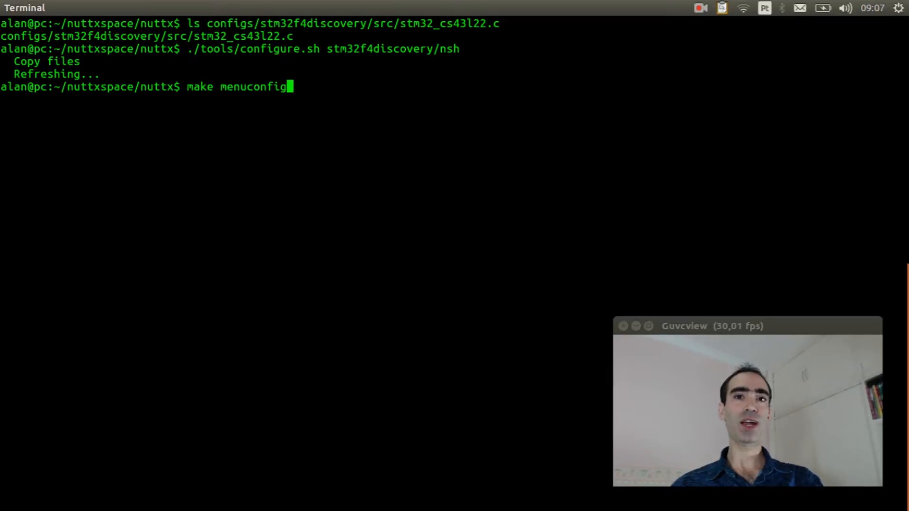
key("Return")
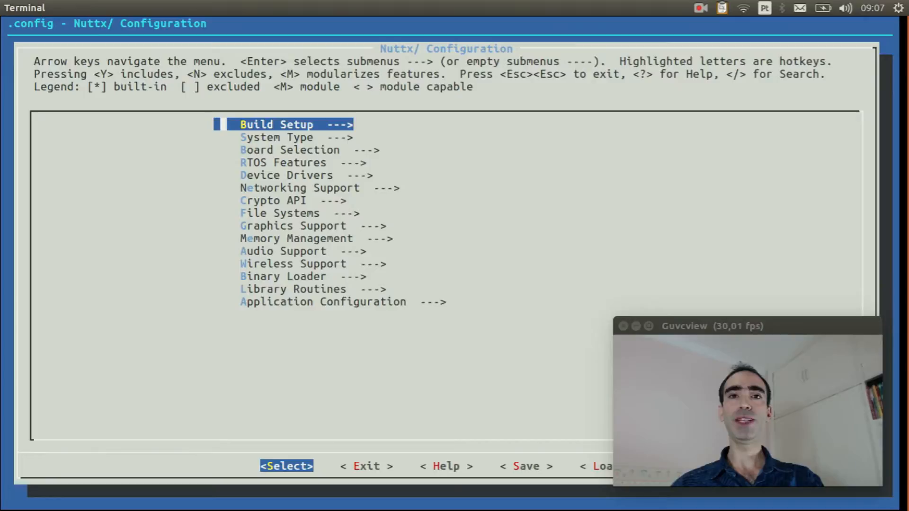
key("Return")
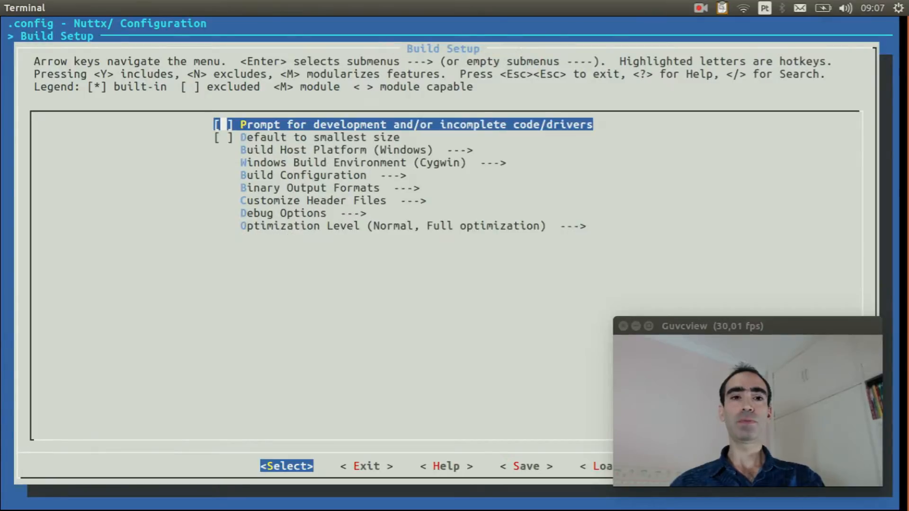
key("Down")
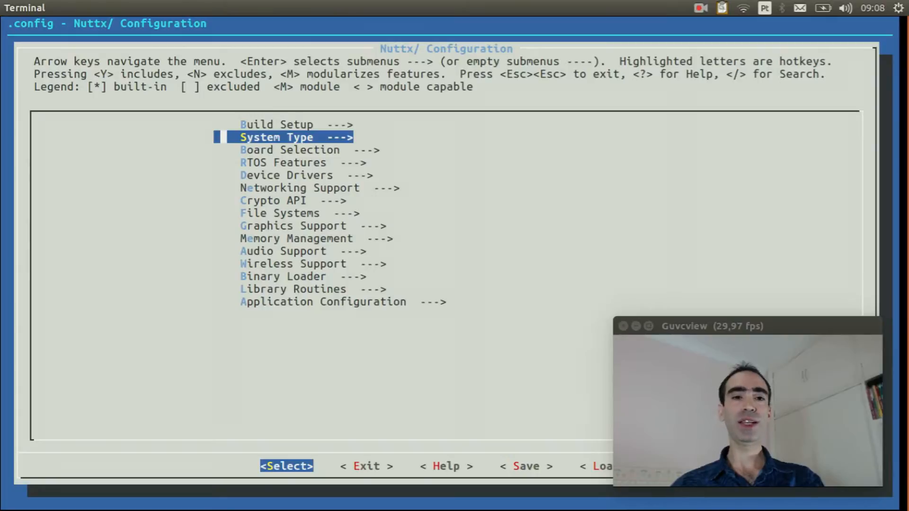
key("Return")
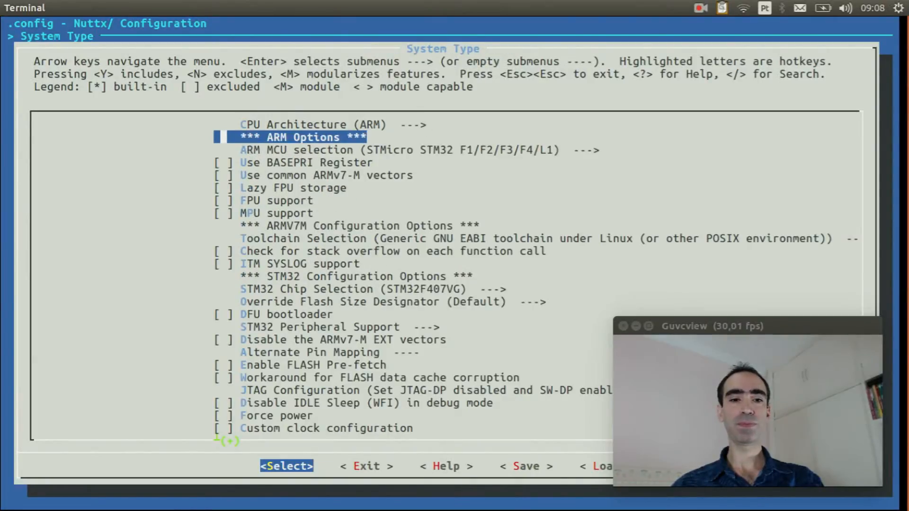
key("Down")
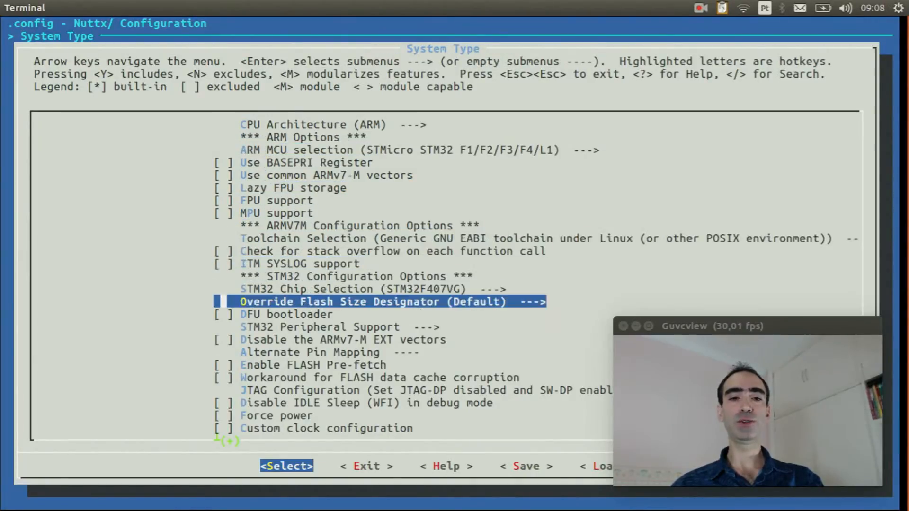
key("Return")
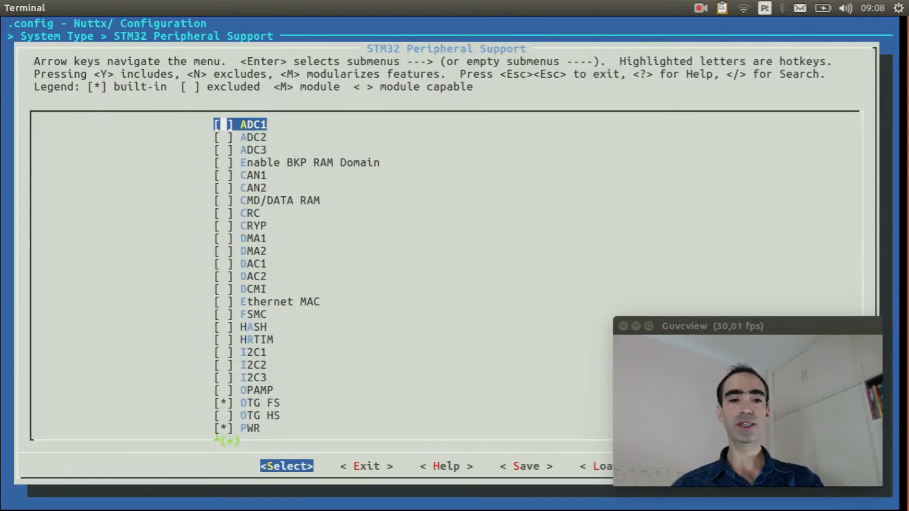
key("Down")
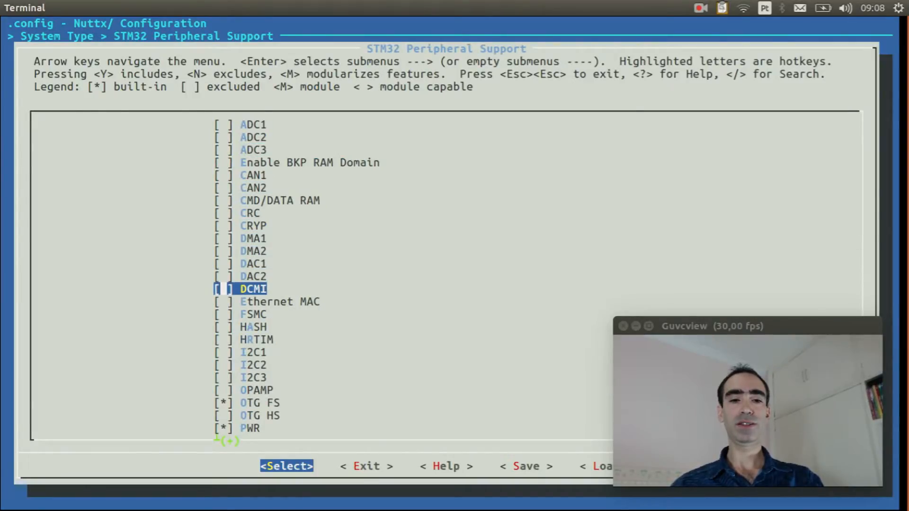
key("Down")
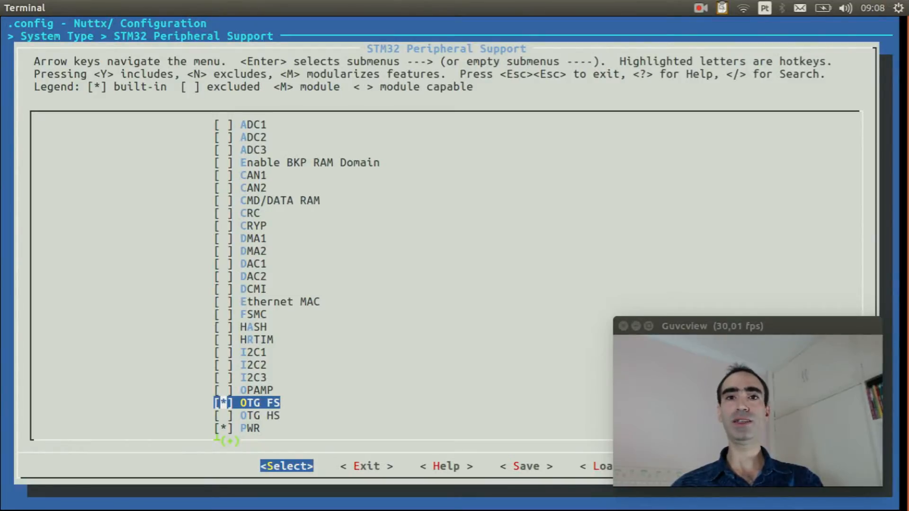
key("Escape")
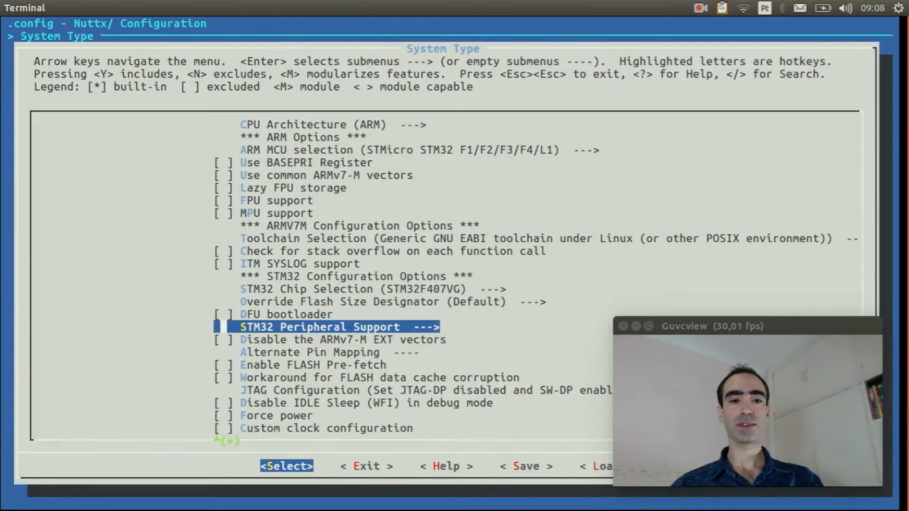
key("Escape")
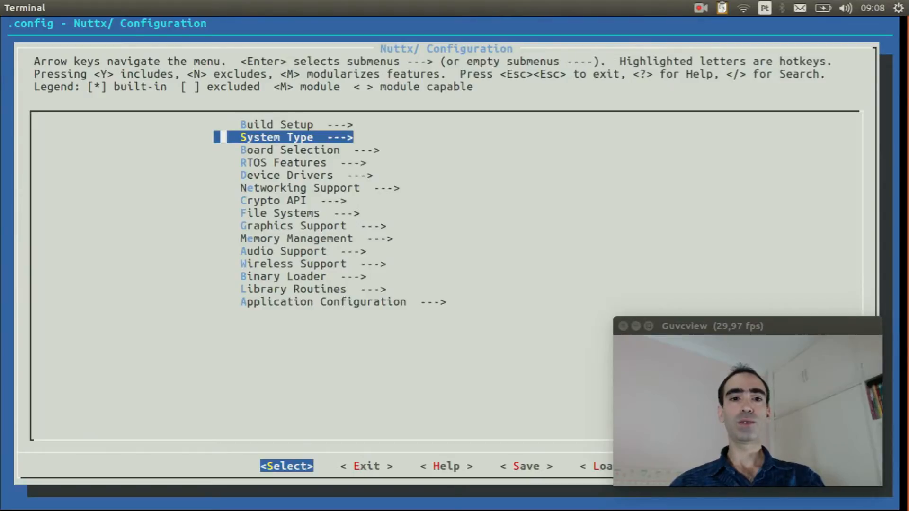
In RTOS Features > RTOS hooks, enable custom board/driver initialization.
key("Down")
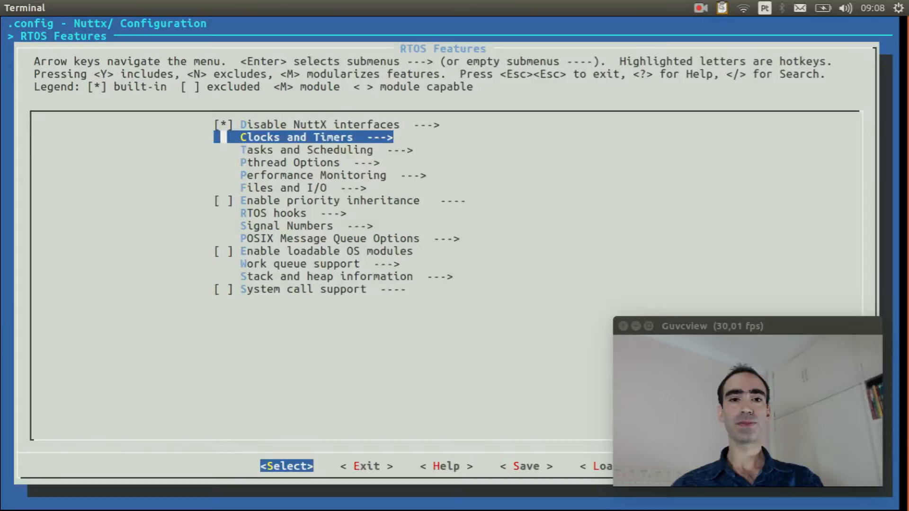
key("Down")
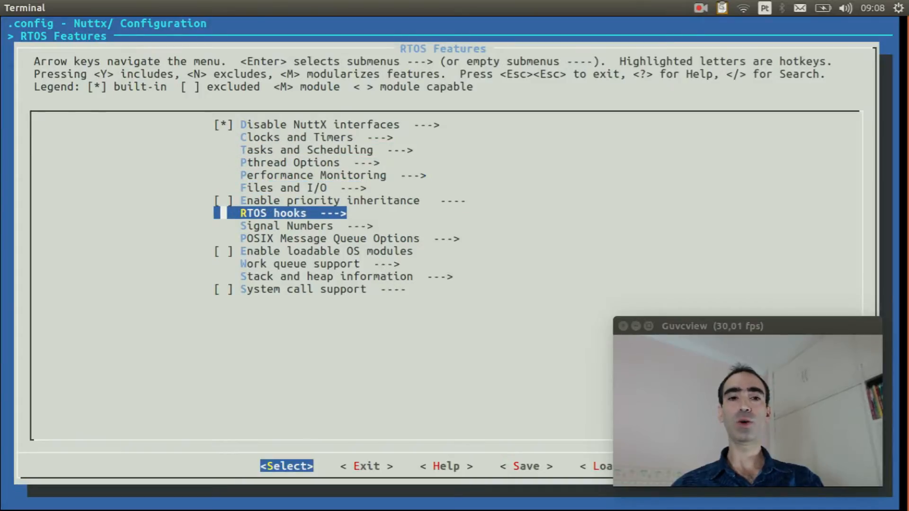
key("Return")
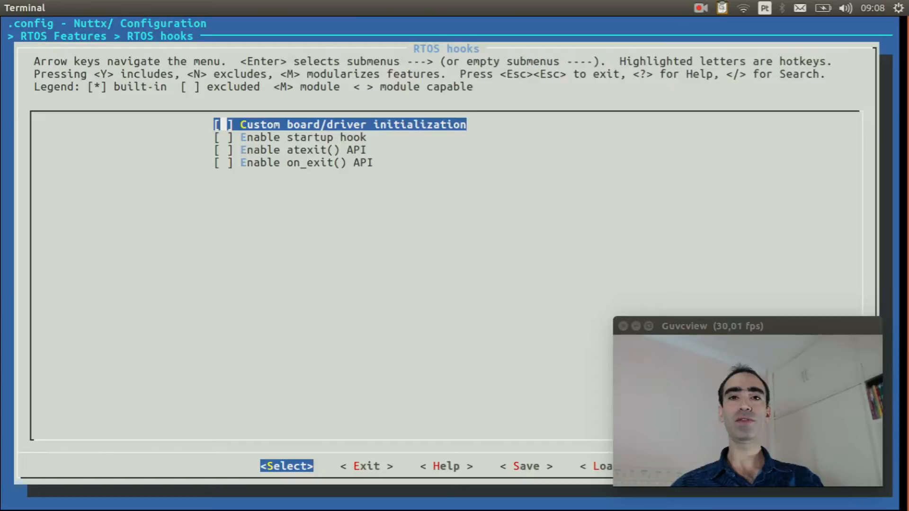
key("y")
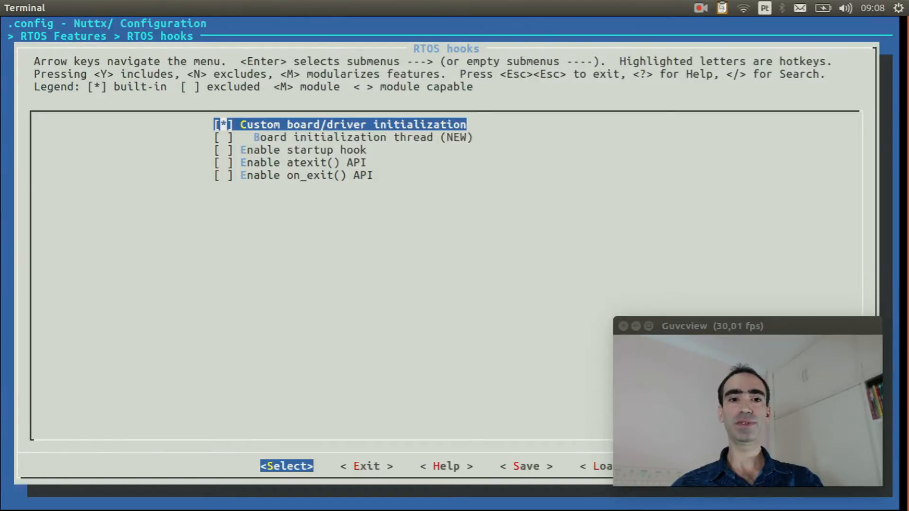
key("Escape")
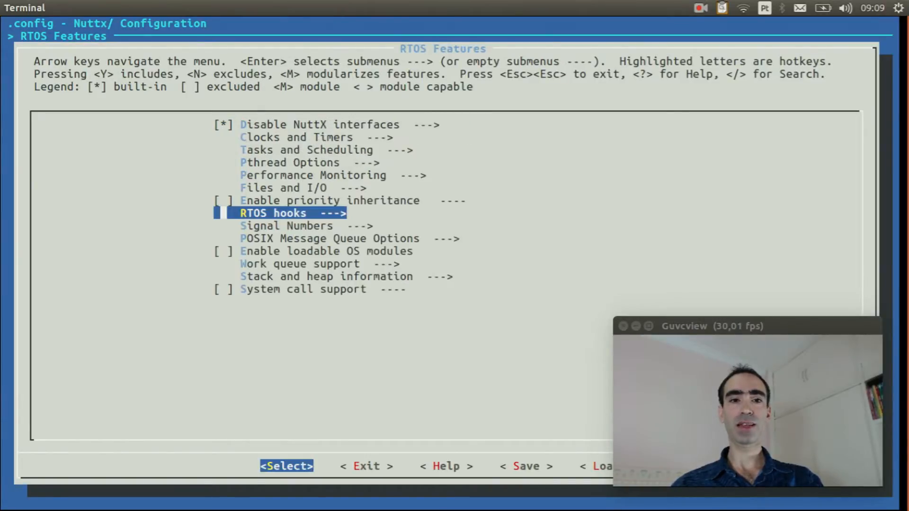
In Work queue support, enable the high priority kernel worker thread and return to the main menu.
key("Down")
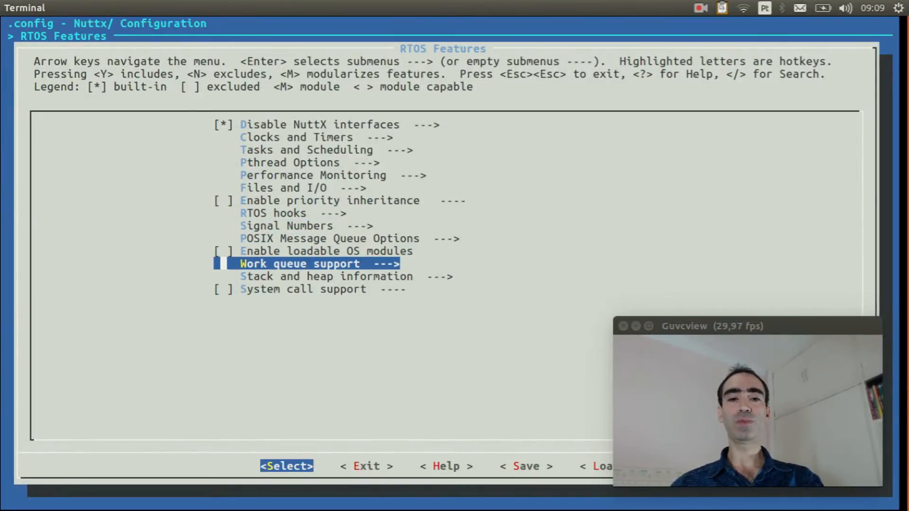
key("Return")
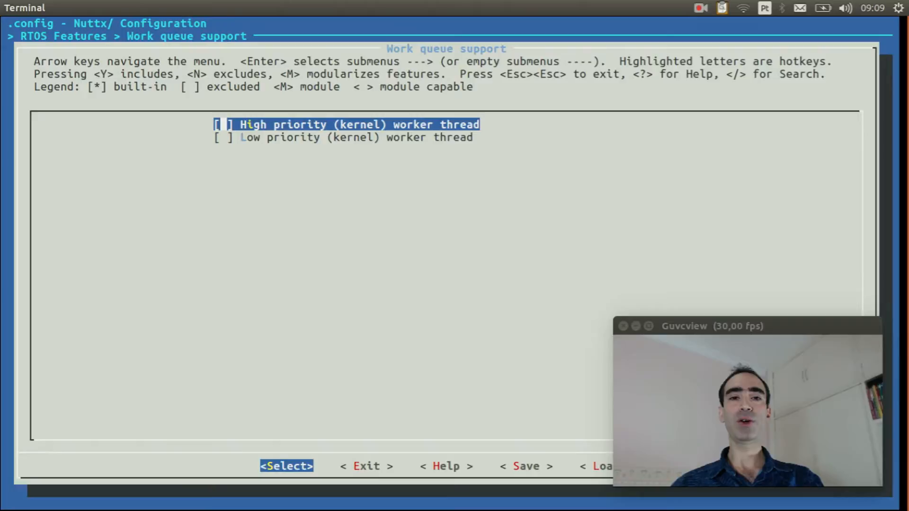
key("y")
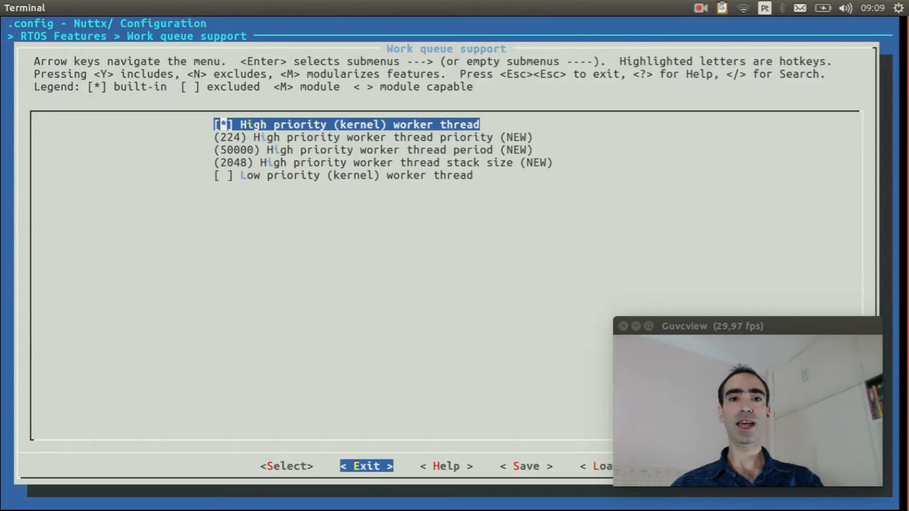
key("Escape")
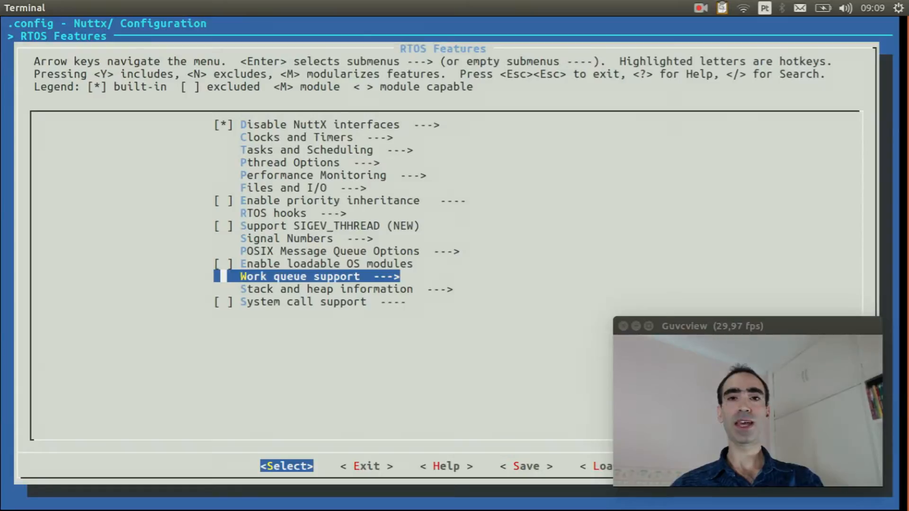
key("Escape")
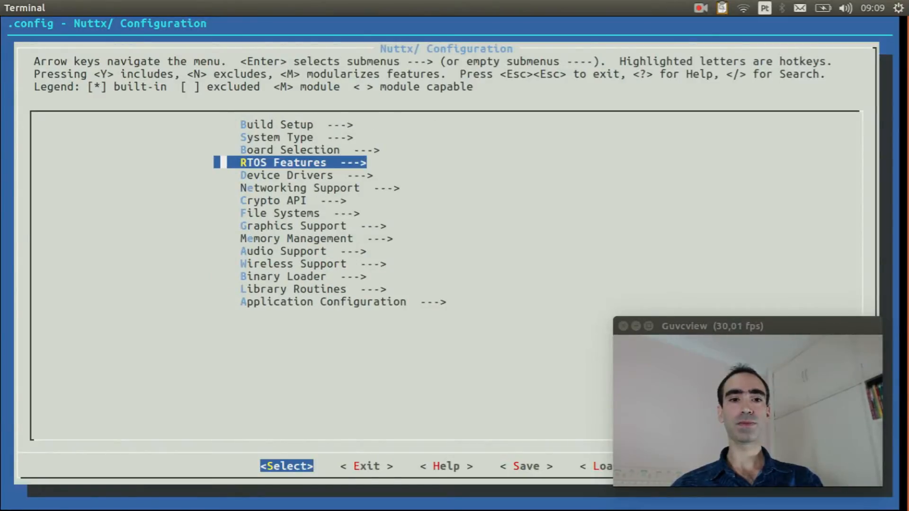
In Device Drivers, enable USB Host Driver Support and enter its options.
key("Return")
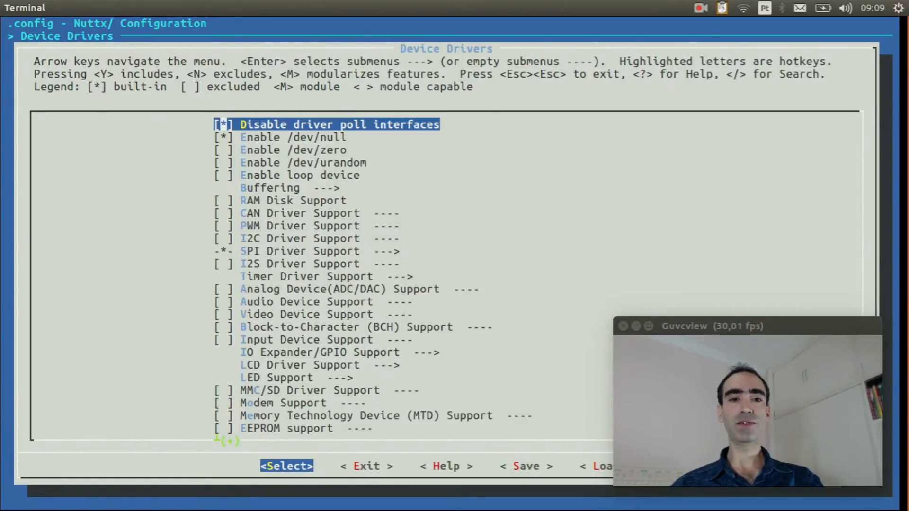
key("Down")
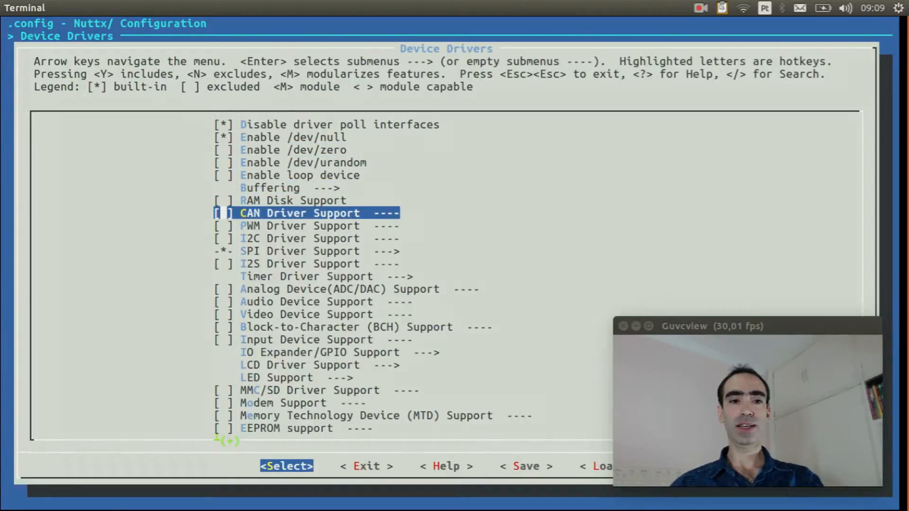
key("Down")
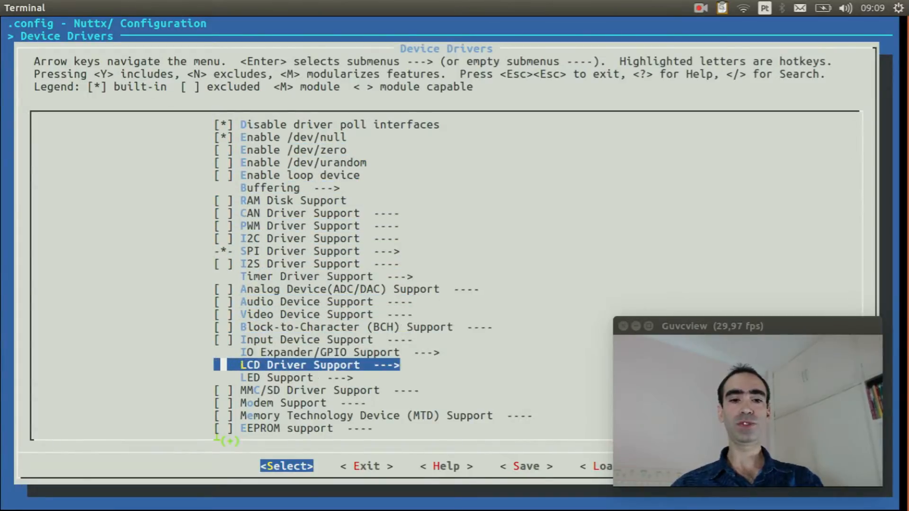
scroll("down", 3)
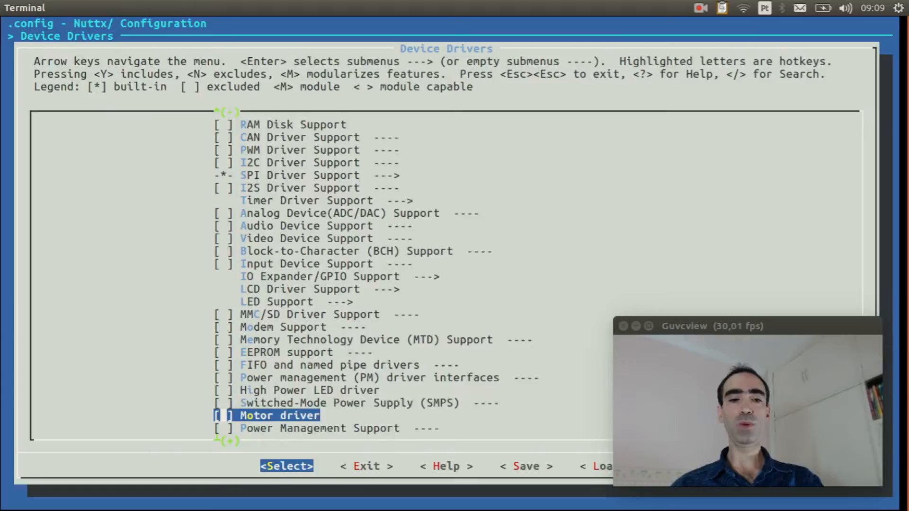
scroll("down", 3)
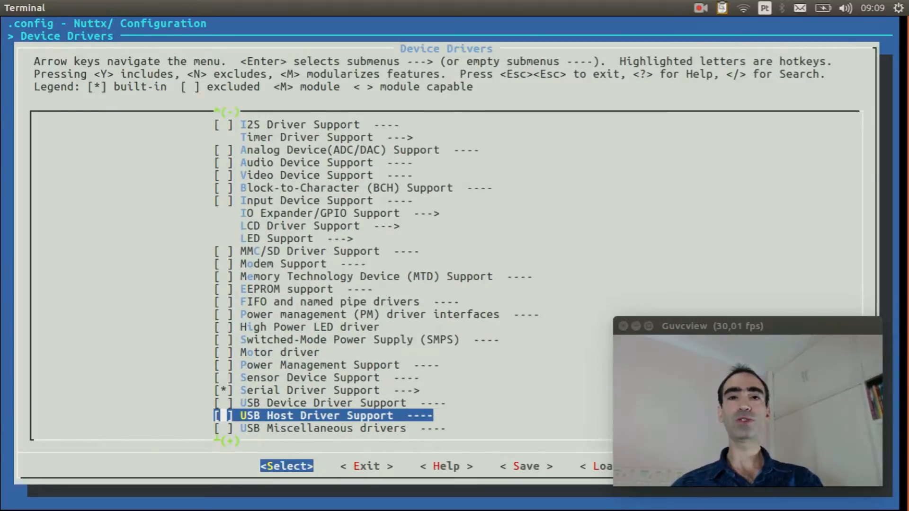
key("y")
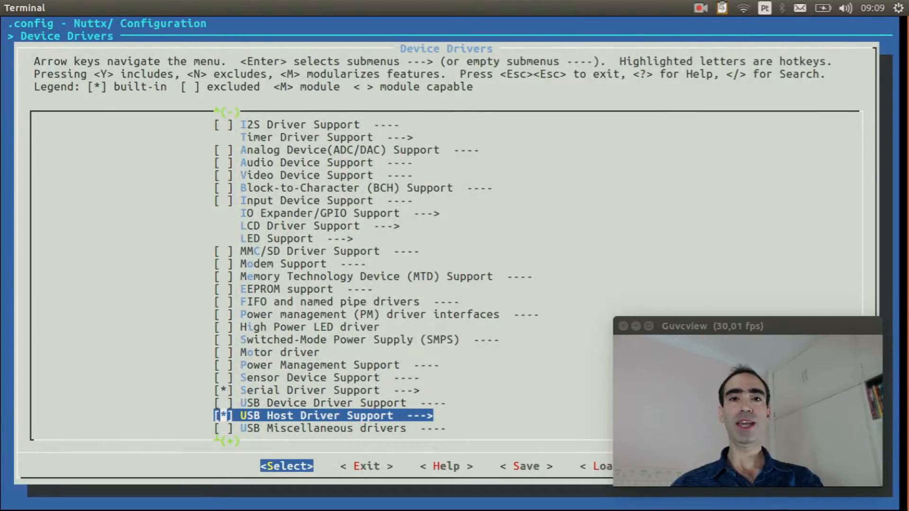
key("Return")
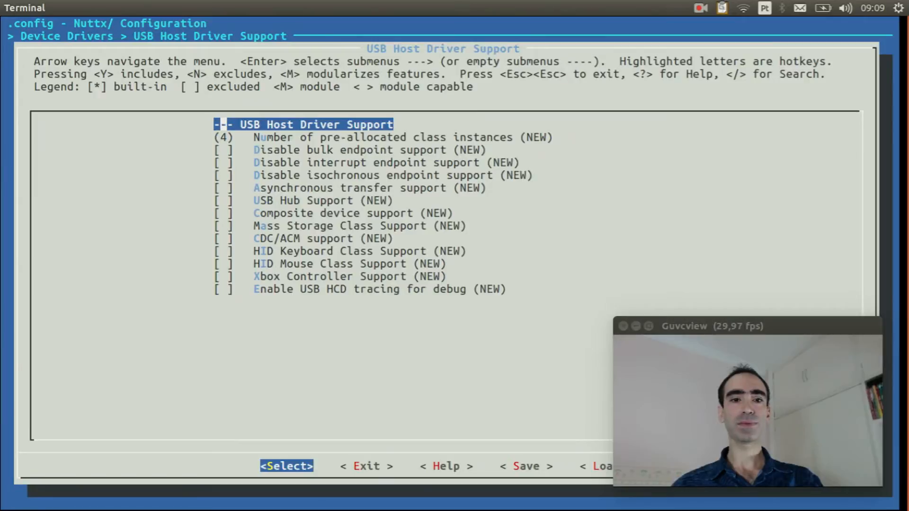
Disable isochronous endpoint support, enable mass storage class support and return to the main menu.
key("Down")
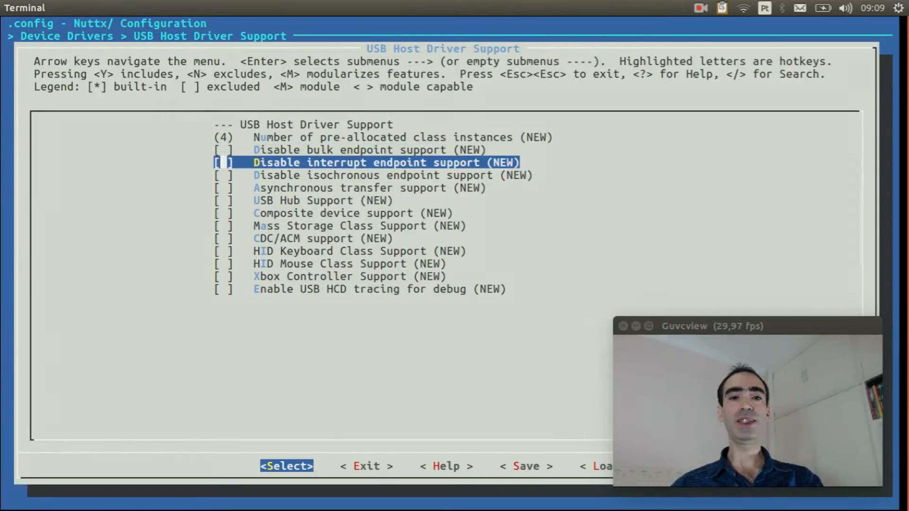
key("Down")
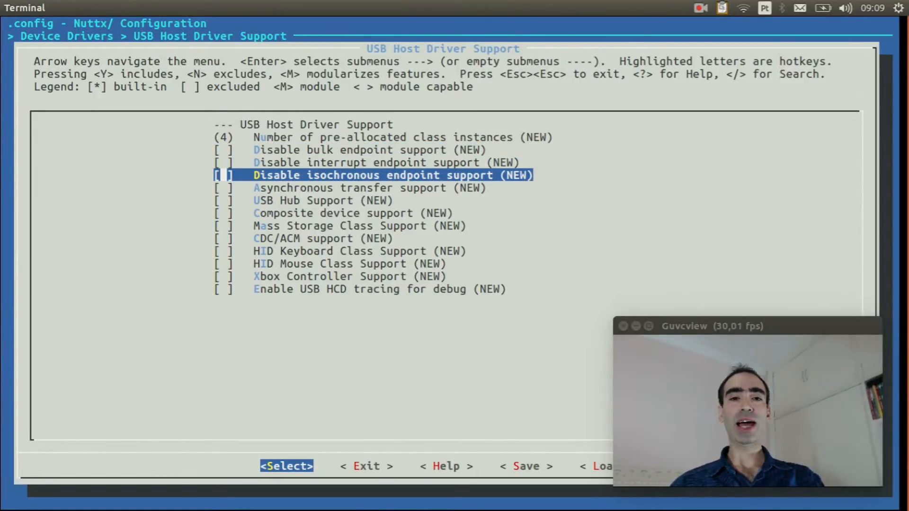
key("y")
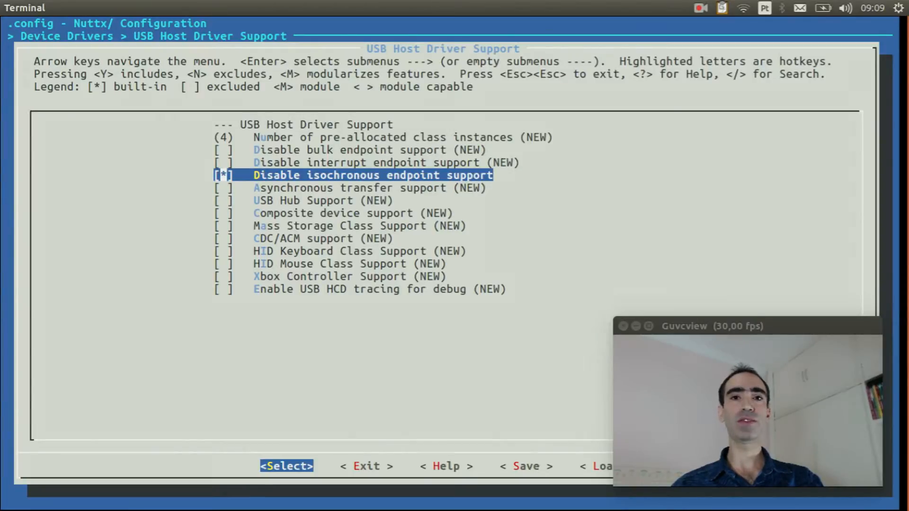
key("Down")
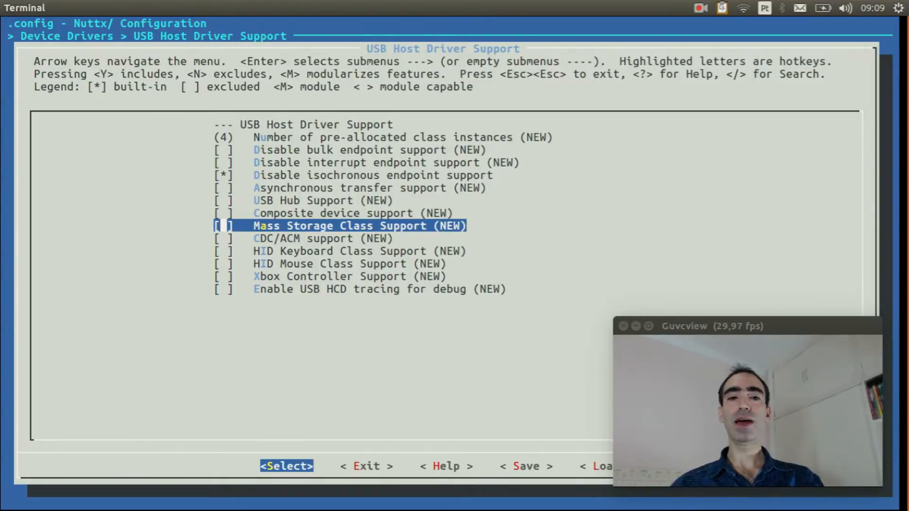
key("y")
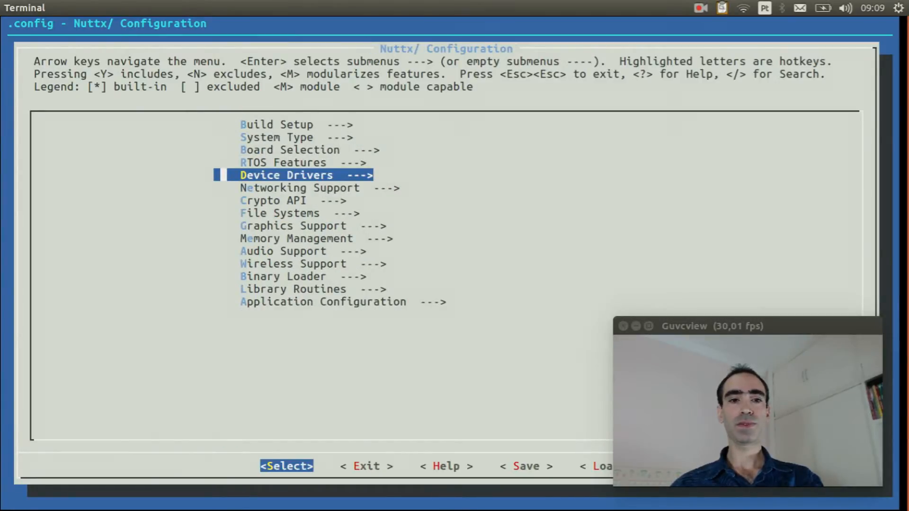
In File Systems, enable FAT file system with upper/lower names, then save the configuration and exit.
key("Down")
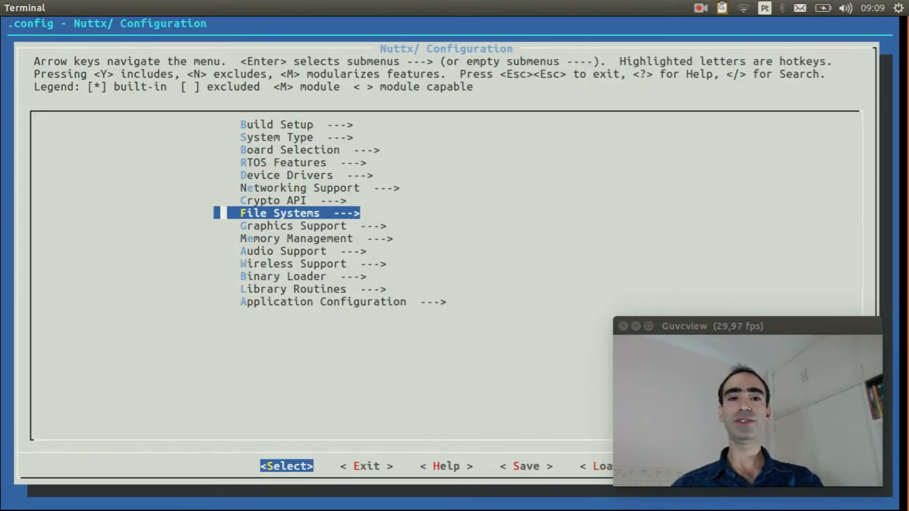
key("Return")
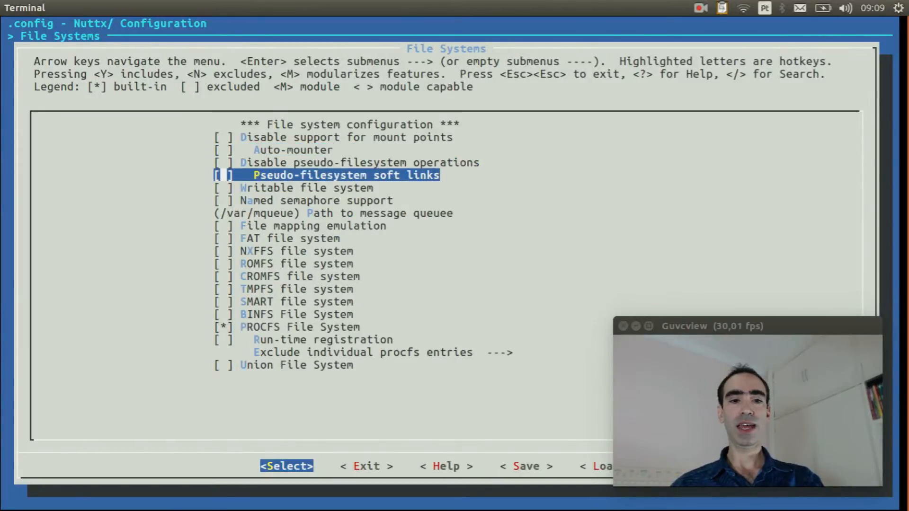
key("Down")
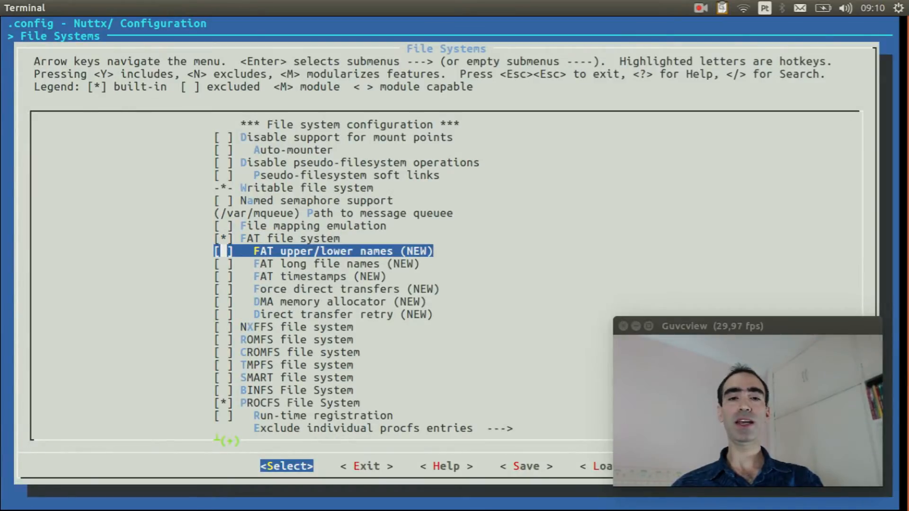
key("y")
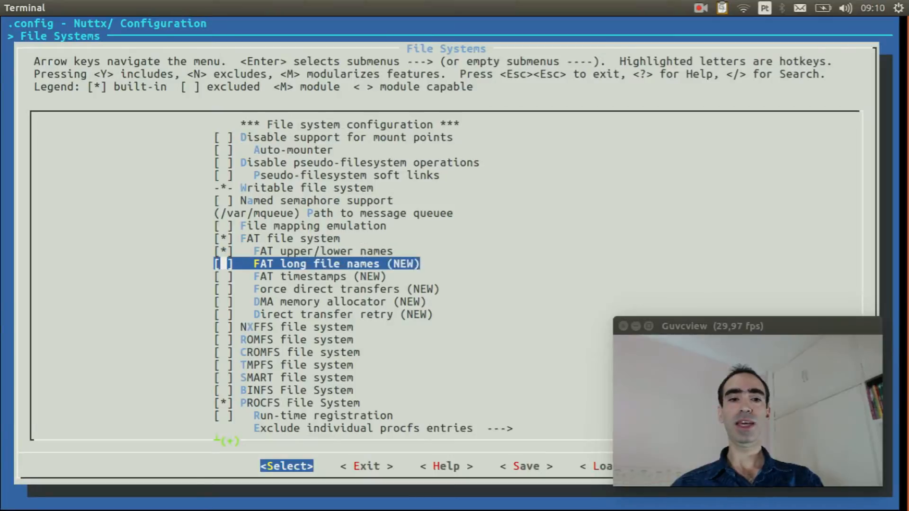
key("y")
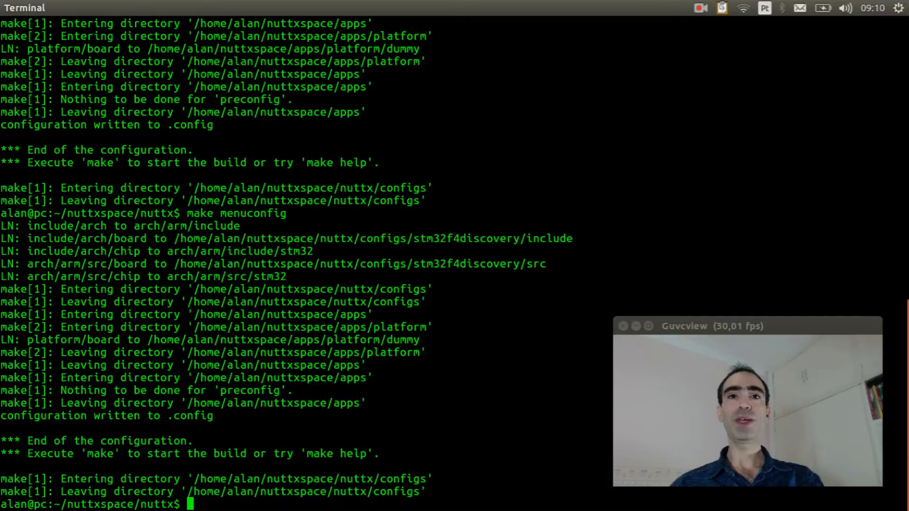
Run make to build NuttX and follow the compile output.
type("mak")
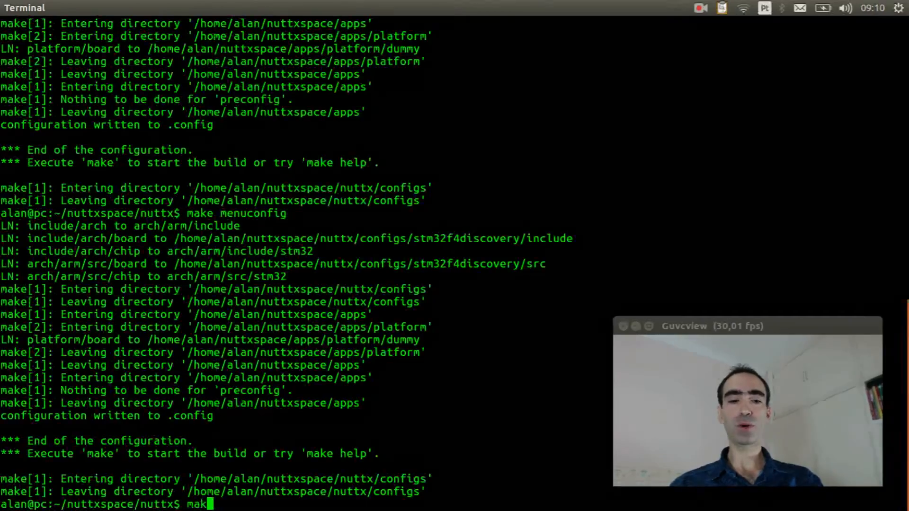
key("Return")
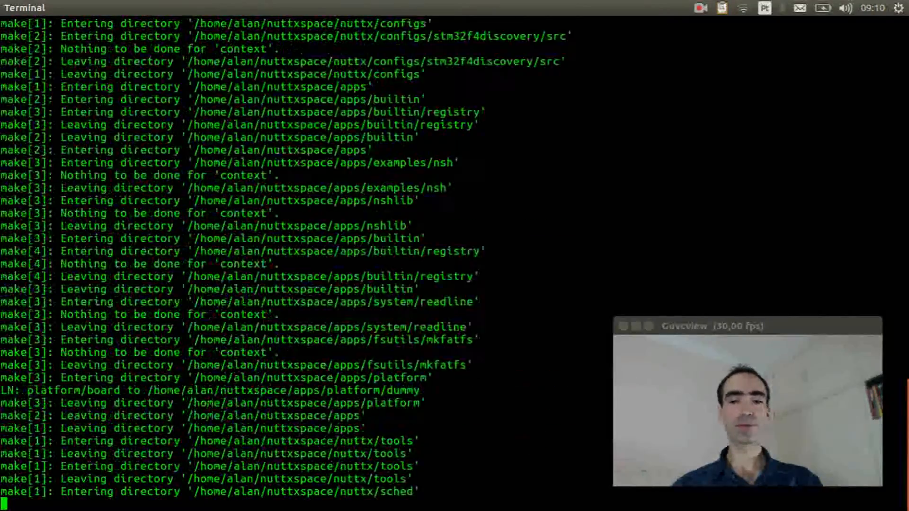
scroll("down", 3)
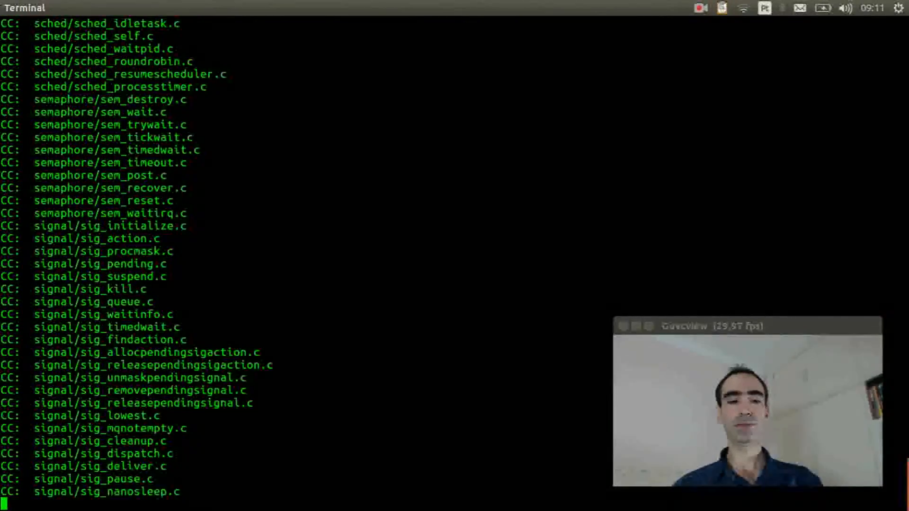
scroll("down", 3)
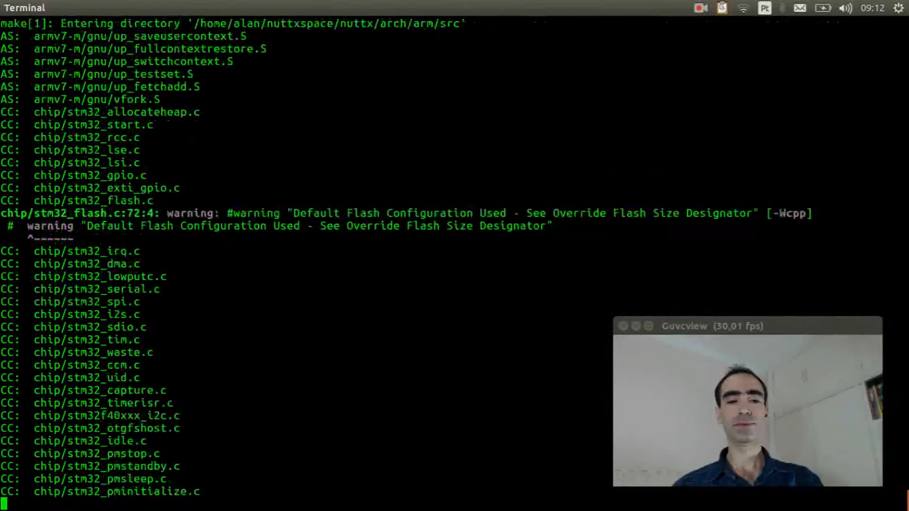
scroll("down", 3)
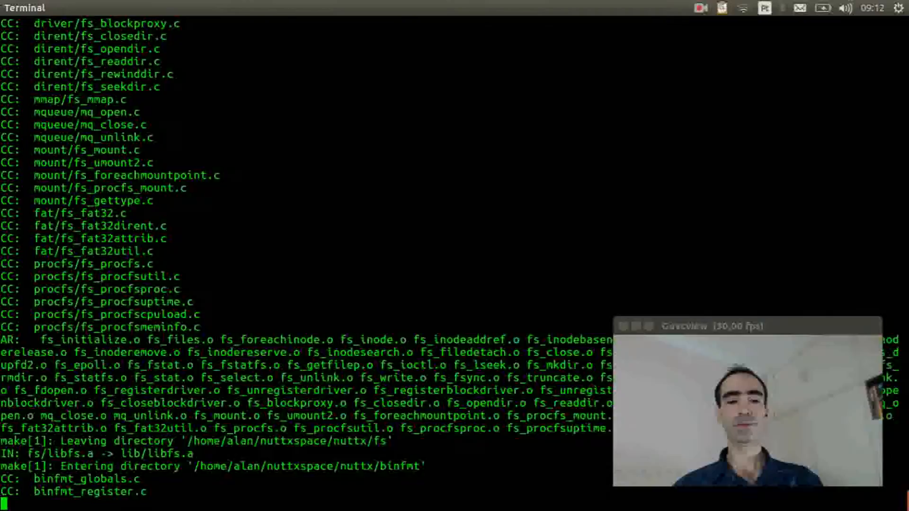
scroll("down", 3)
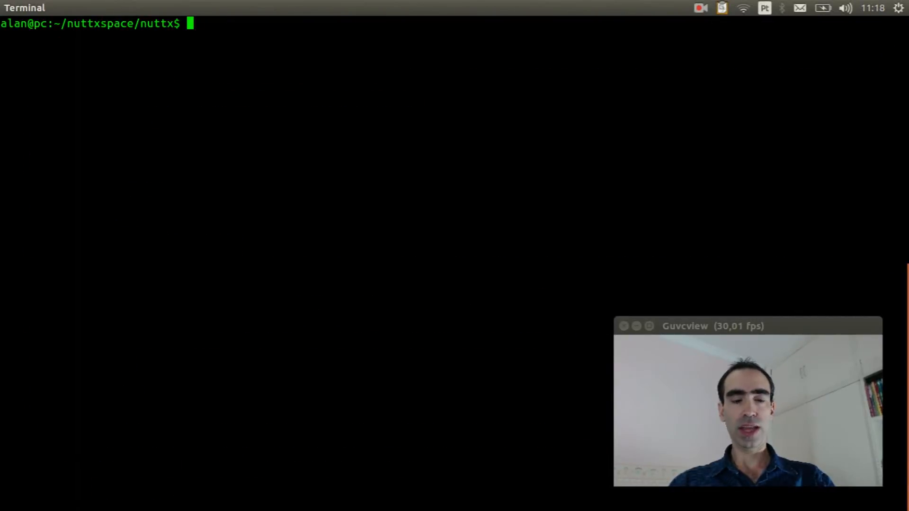
Run the OpenOCD command to flash nuttx.bin to the board.
type("ope")
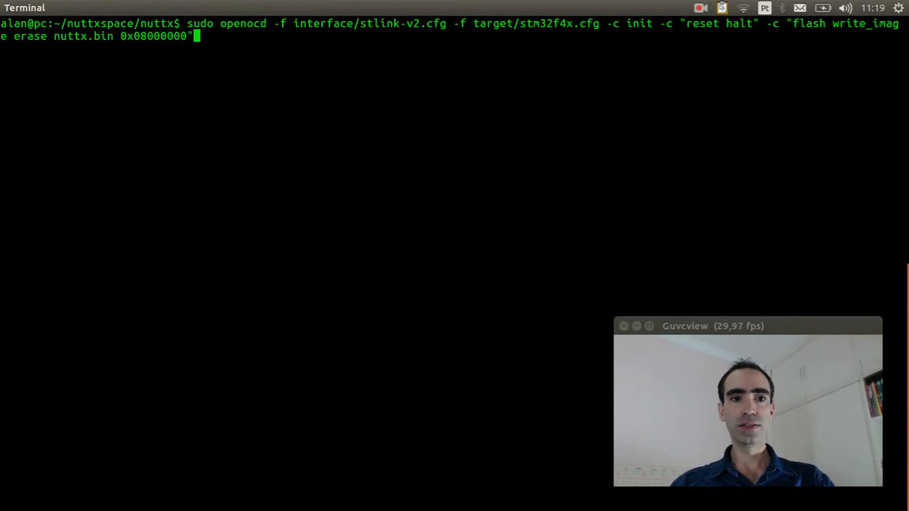
key("Return")
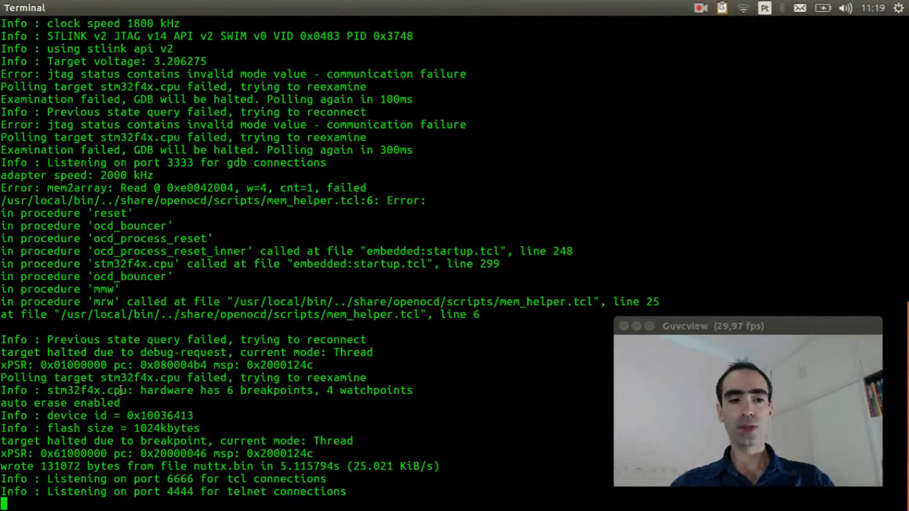
double_click(59, 466)
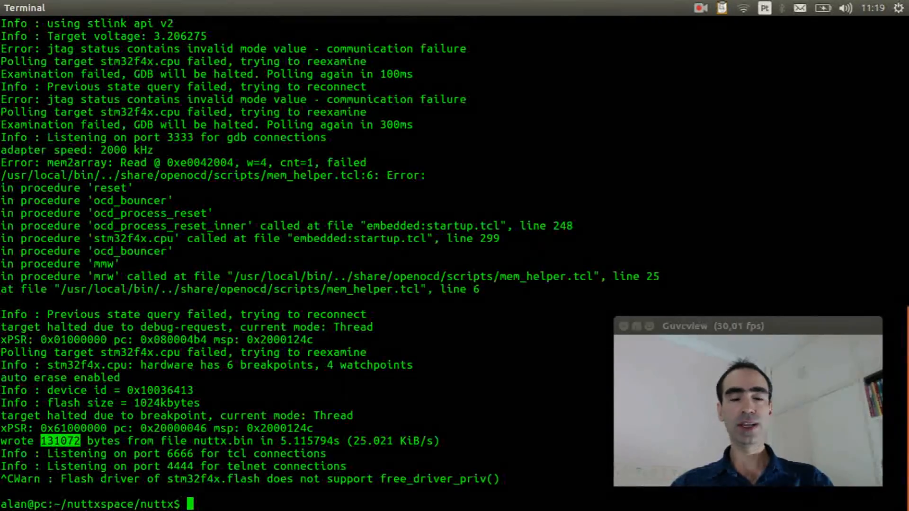
Start minicom to reach the NuttShell prompt on the serial console.
type("m")
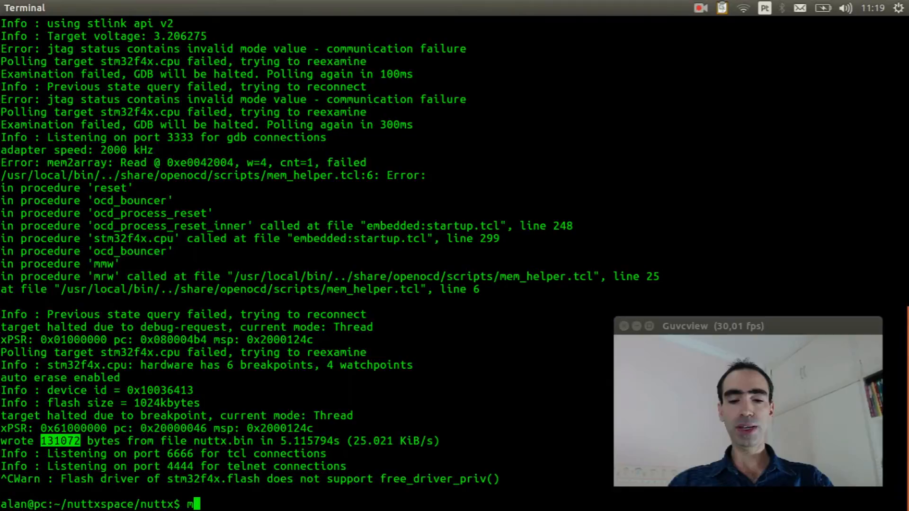
key("Return")
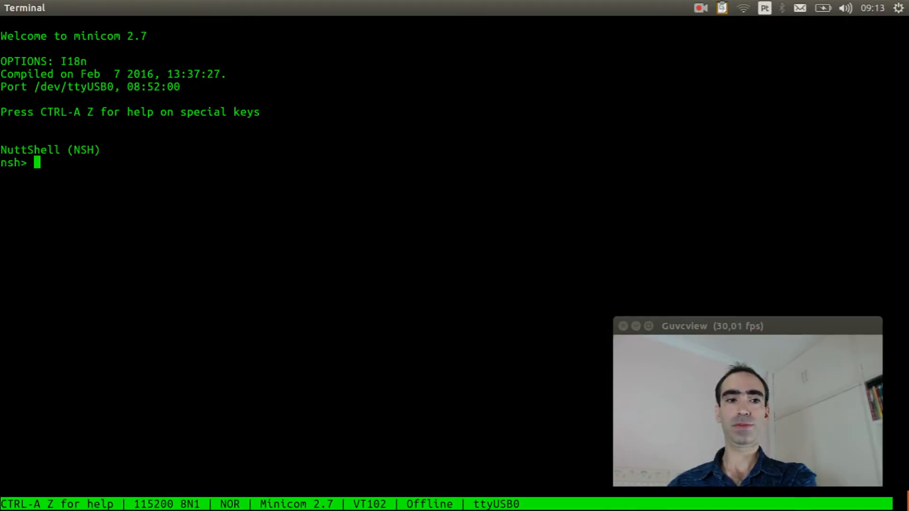
List /dev in NSH to confirm sda appears among the devices.
type("ls")
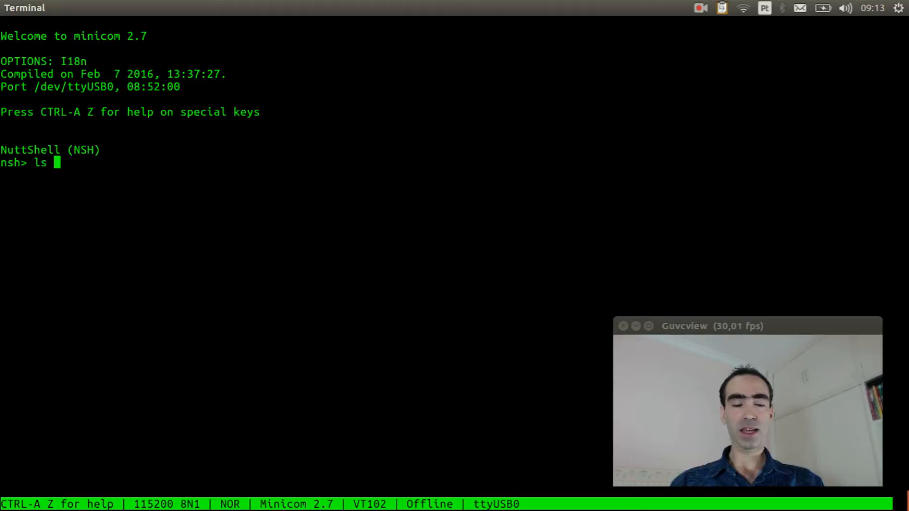
type("/dev")
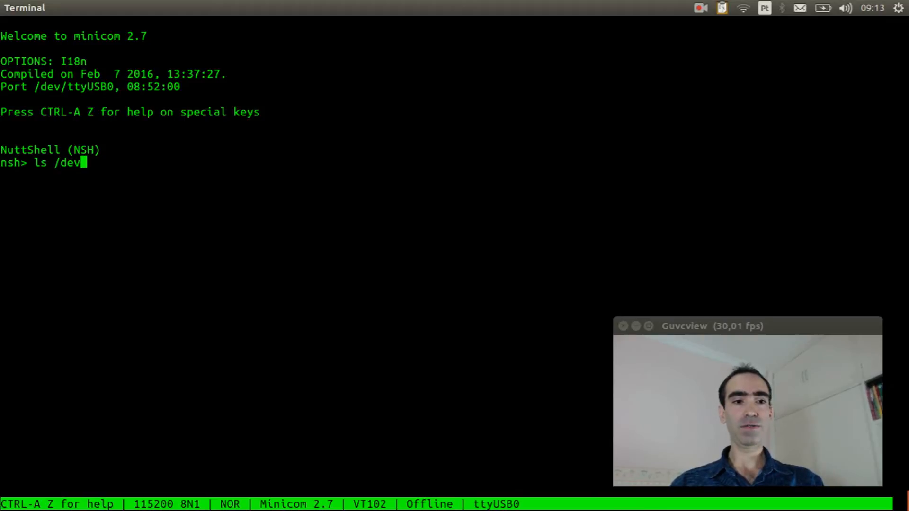
key("Return")
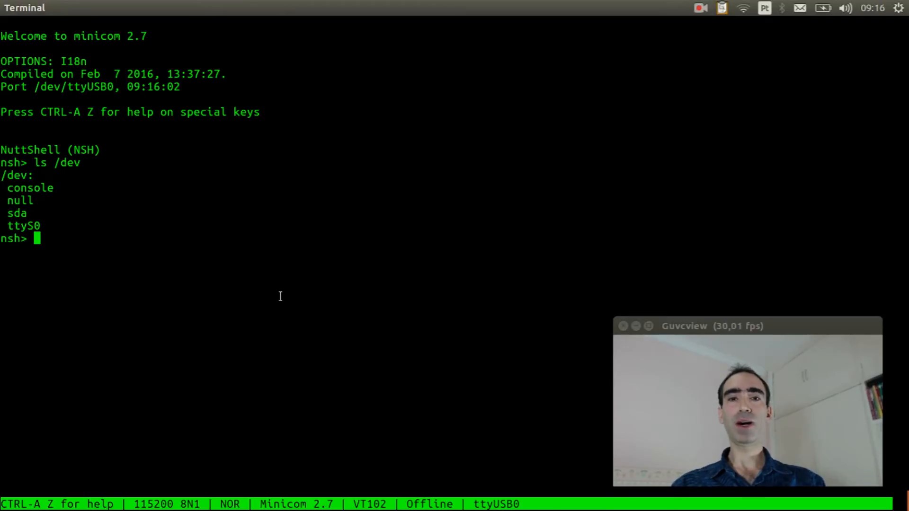
Mount the USB drive with mount -t vfat /dev/sda /mnt.
type("mount -")
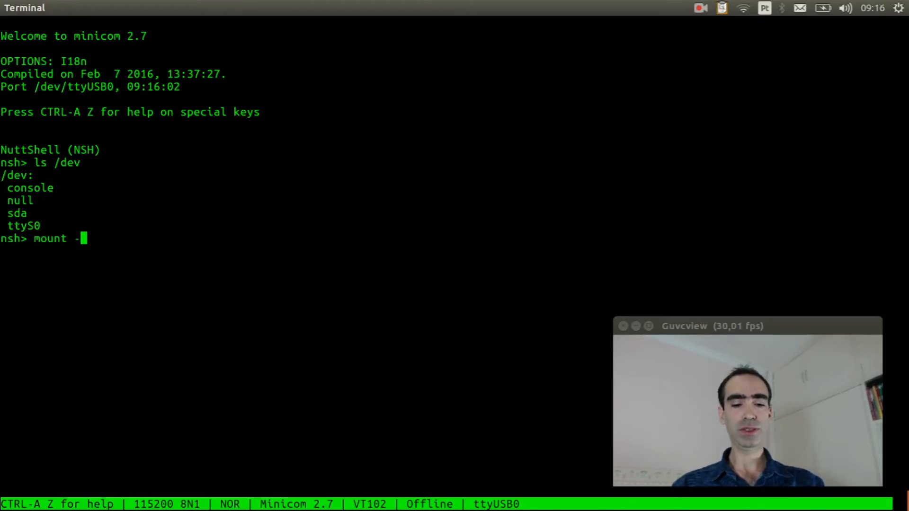
type("t vfat /")
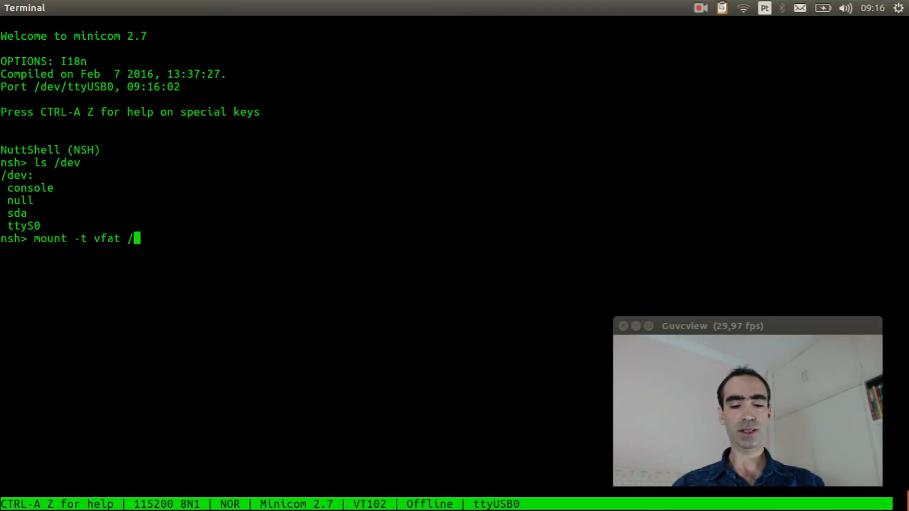
type("dev/sda")
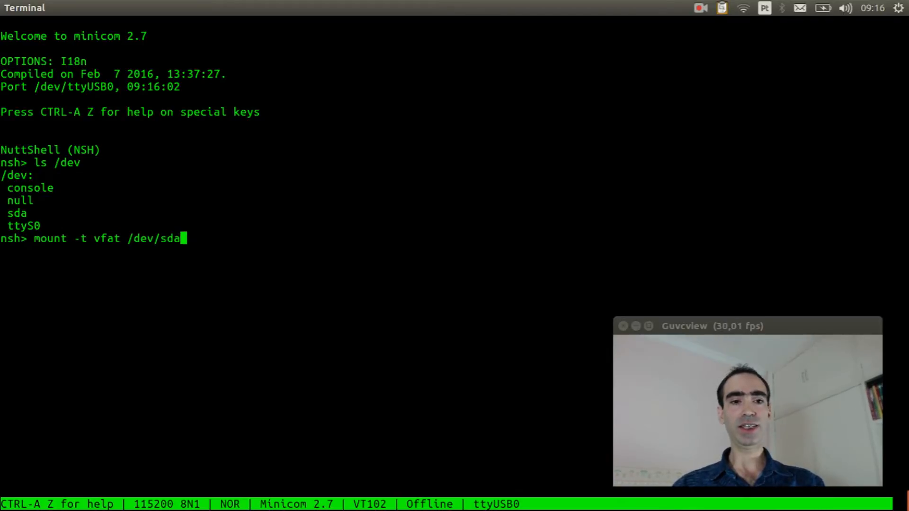
type("/mnt")
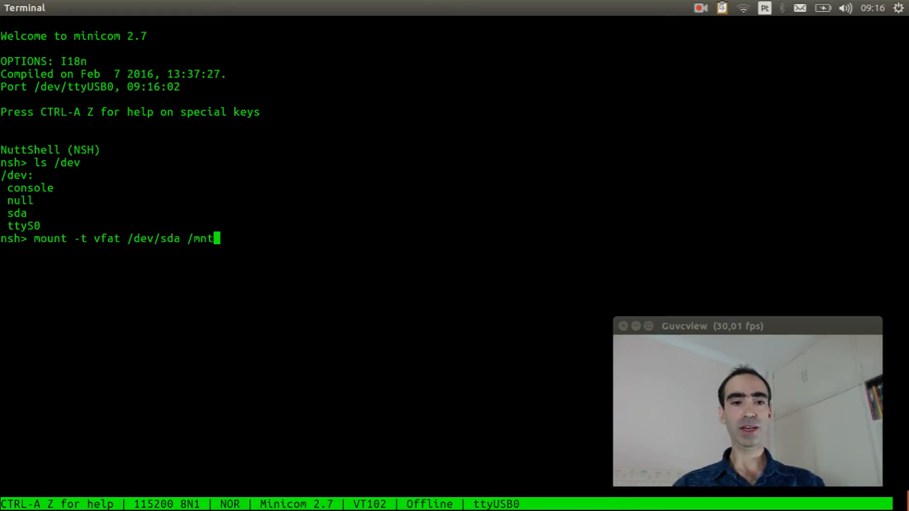
key("Return")
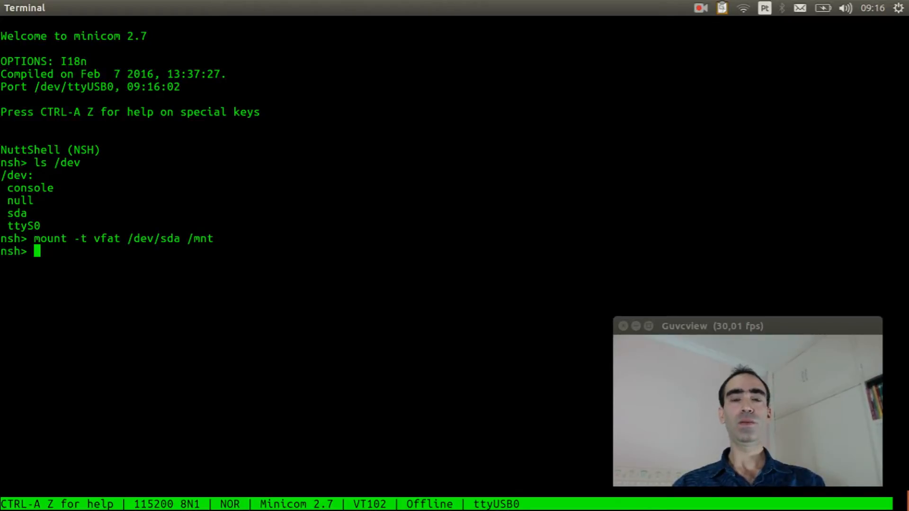
List /mnt to show the music folder and hello.txt on the drive.
type("ls /m")
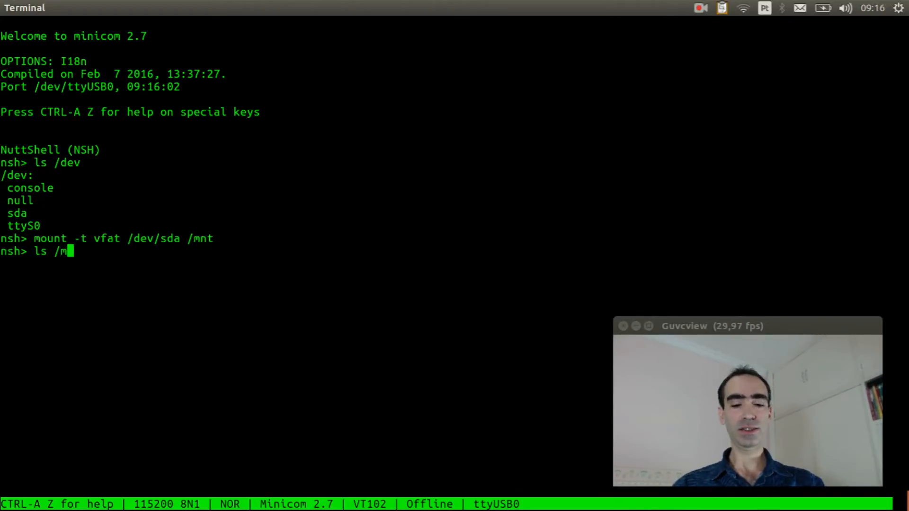
key("Return")
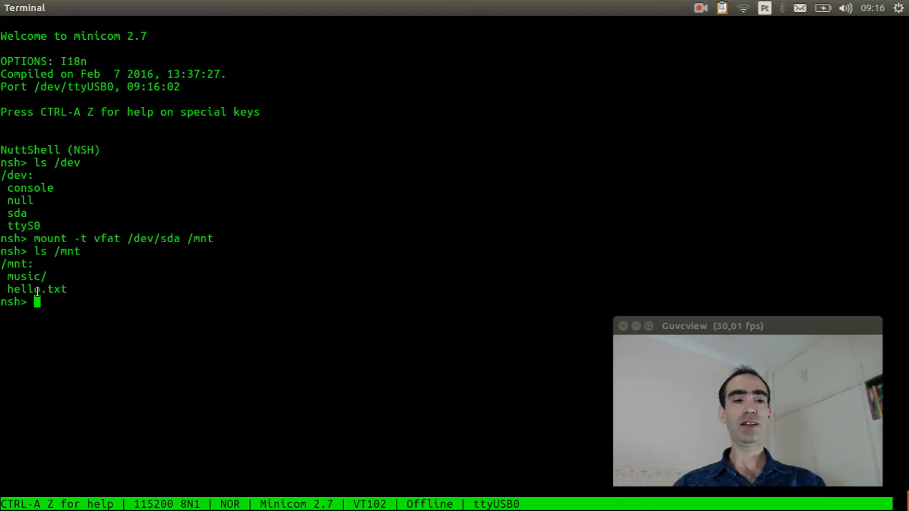
Display /mnt/hello.txt with cat, printing the NuttX greeting.
type("cat")
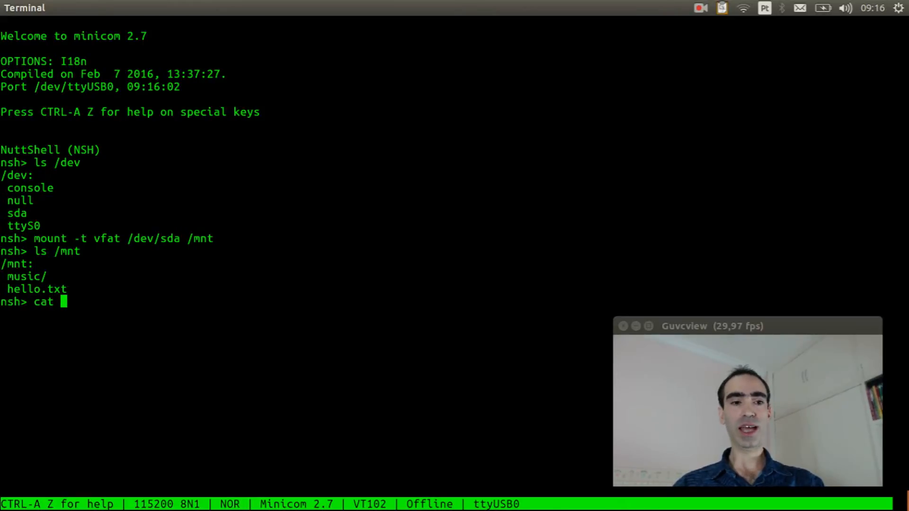
type("/mnt/")
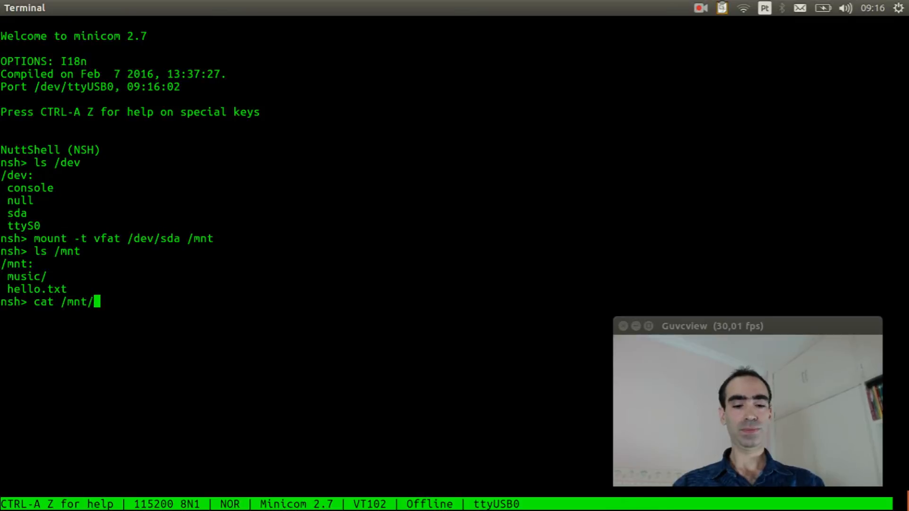
type("hello.t")
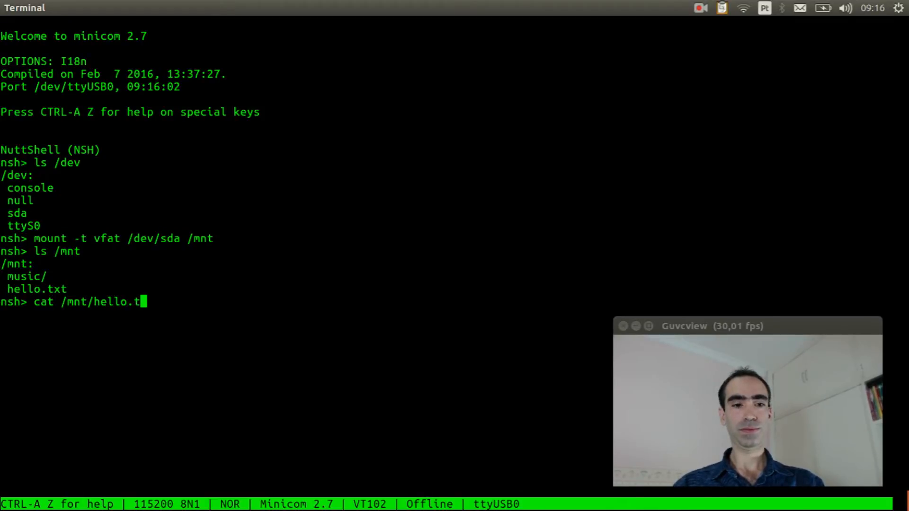
key("Return")
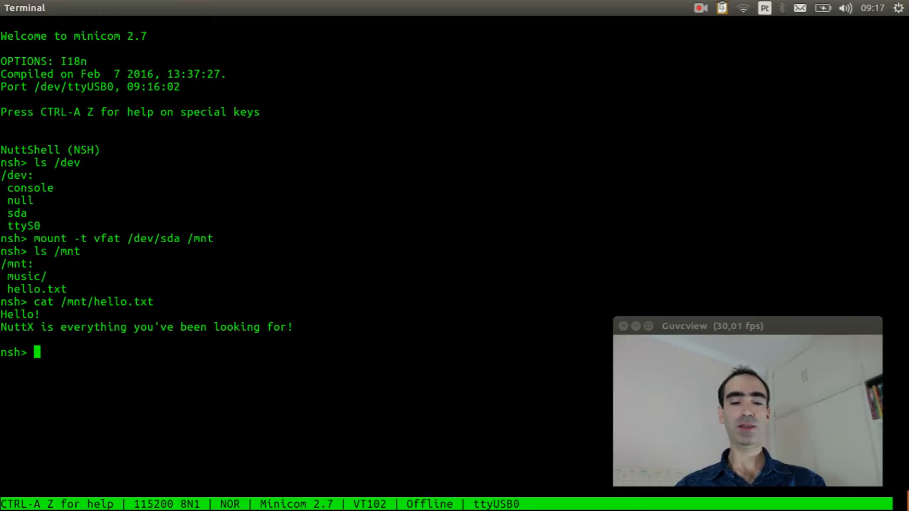
Write "This is a new file" into /mnt/newfile.txt with echo and confirm it appears on the drive.
type("echo \"")
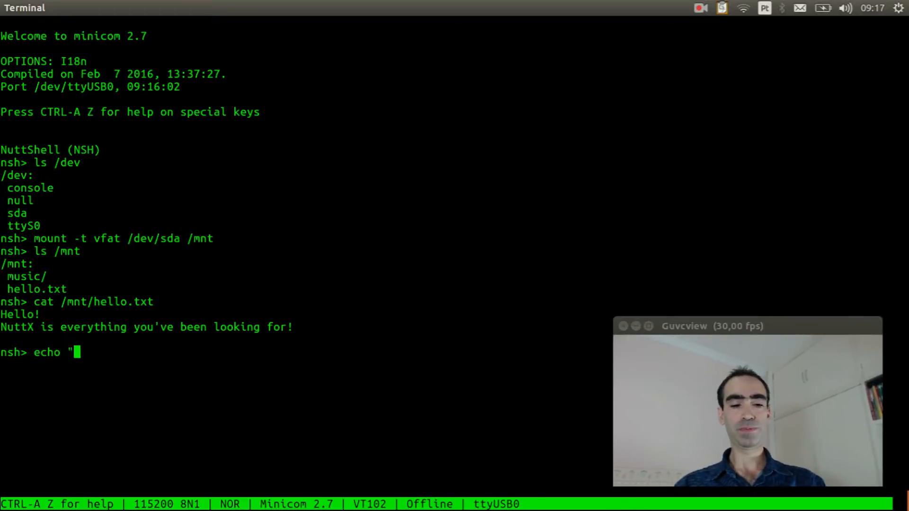
type("This is a")
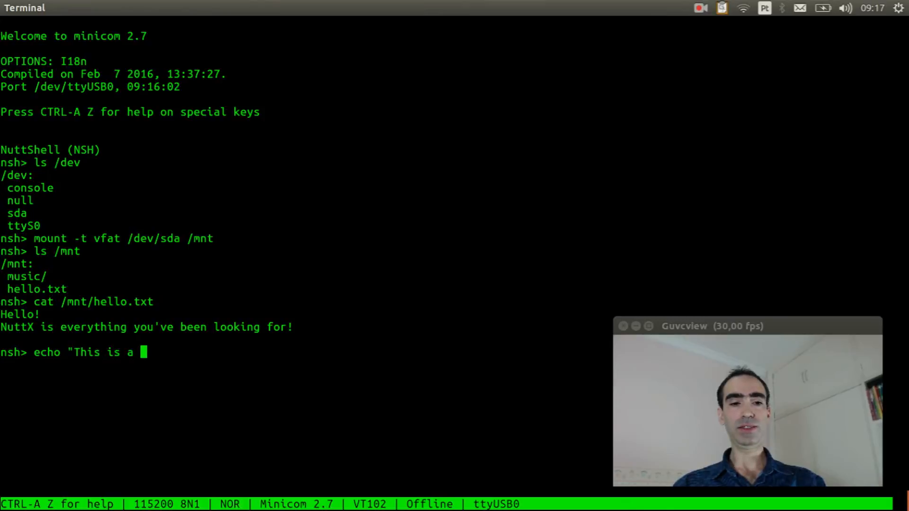
type("new fil")
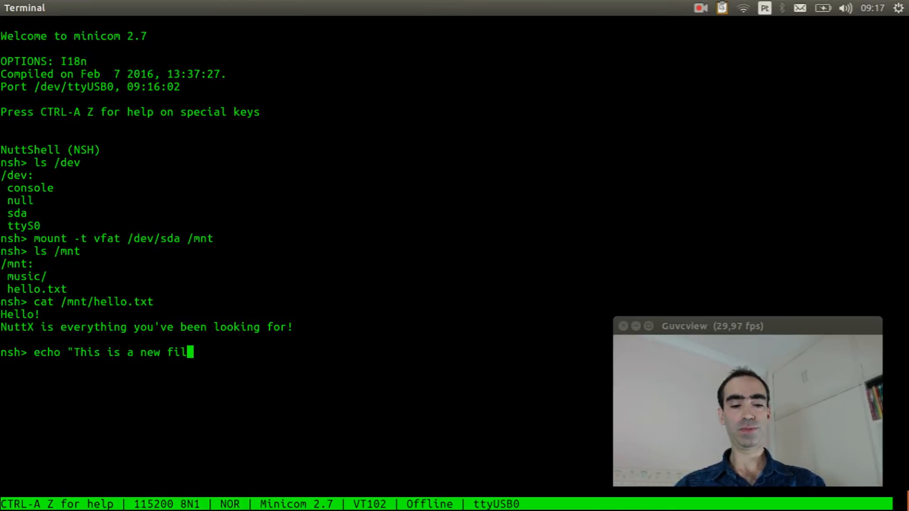
type("e\" > /")
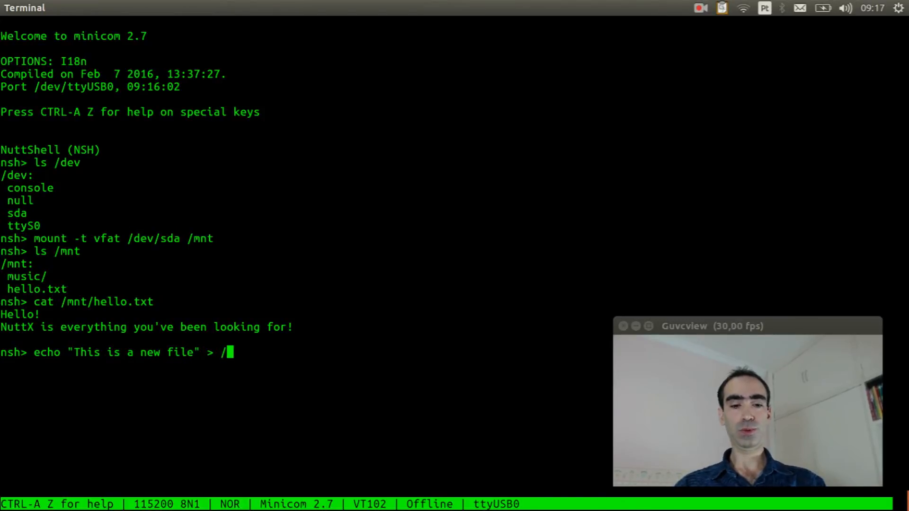
type("mnt/")
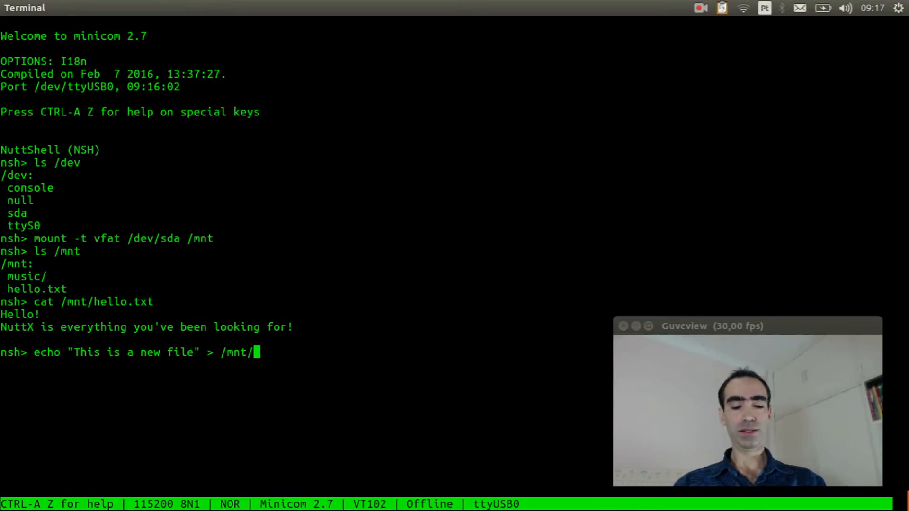
type("newfil")
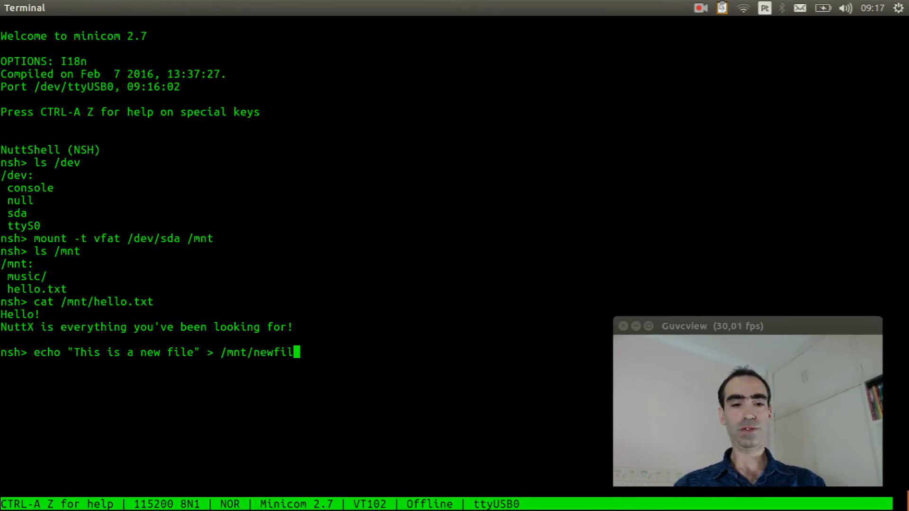
type("e.txt")
type("ls /")
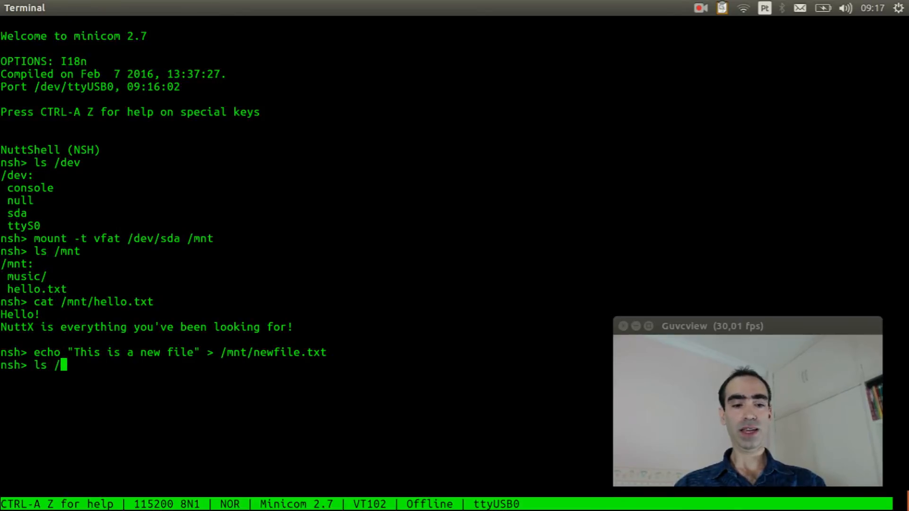
type("mnt")
key("Return")
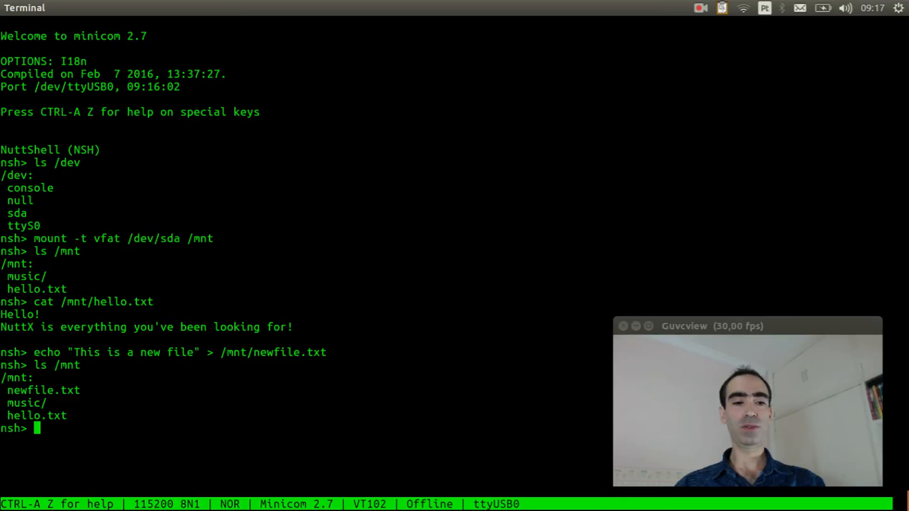
Read back /mnt/newfile.txt with cat, showing "This is a new file".
type("cat")
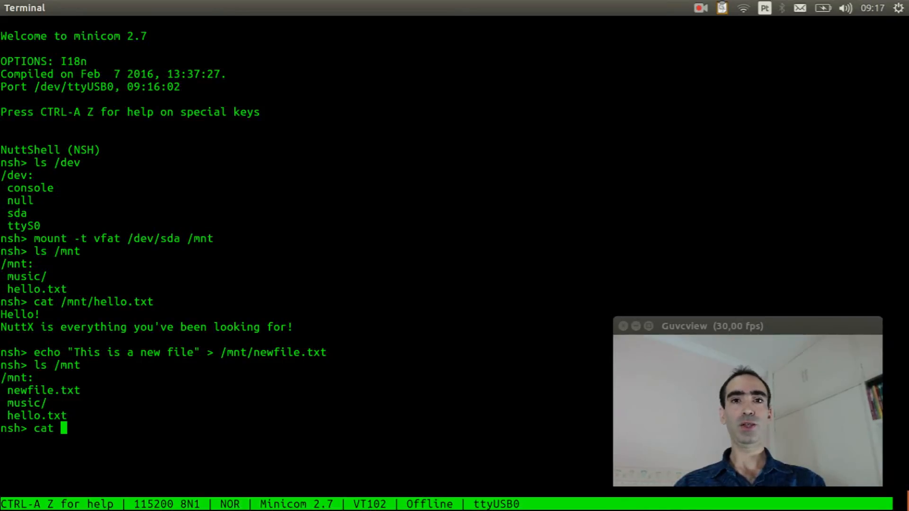
type("/mnt")
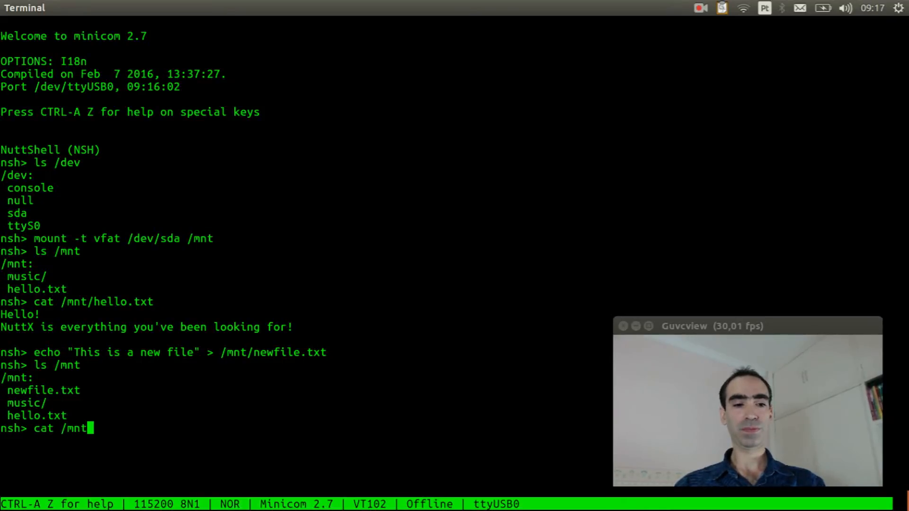
type("/")
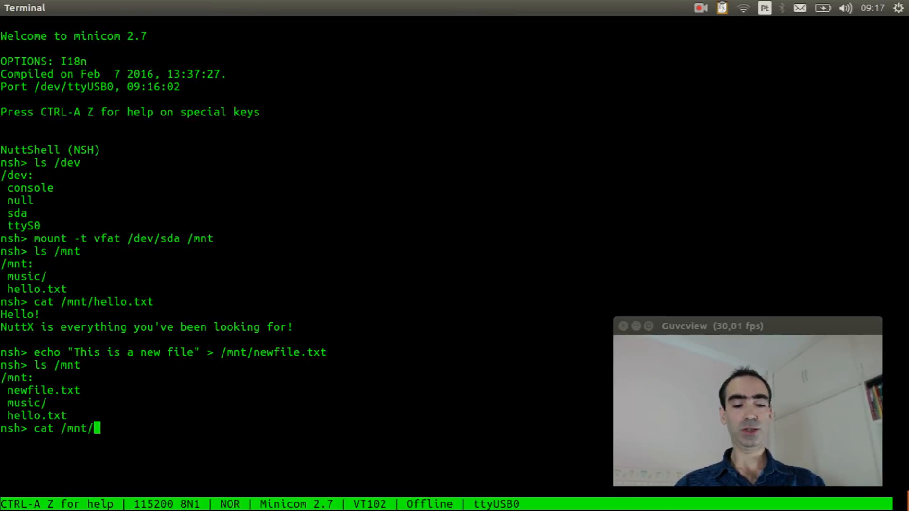
type("newf")
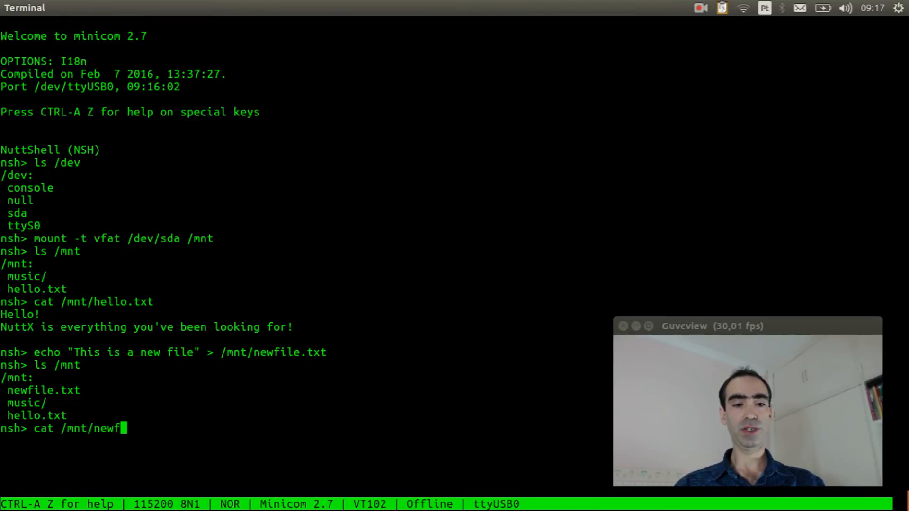
type("ile.t")
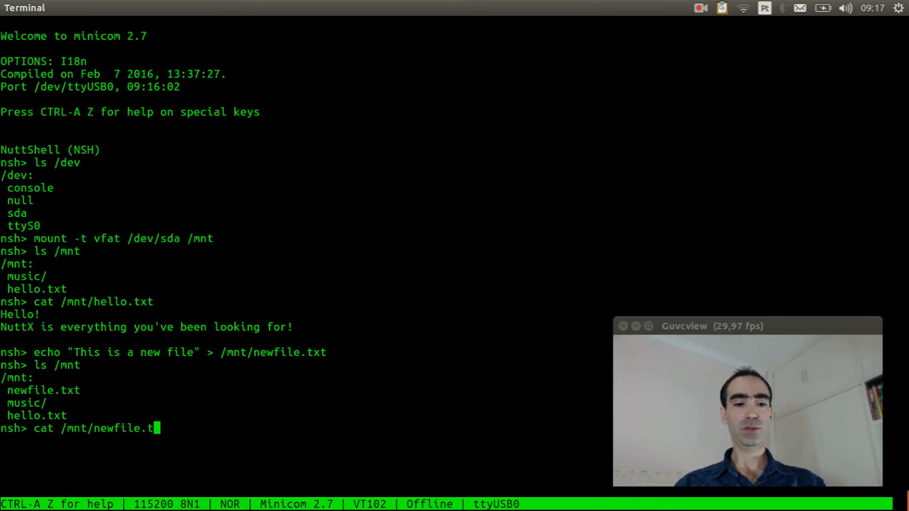
key("Return")
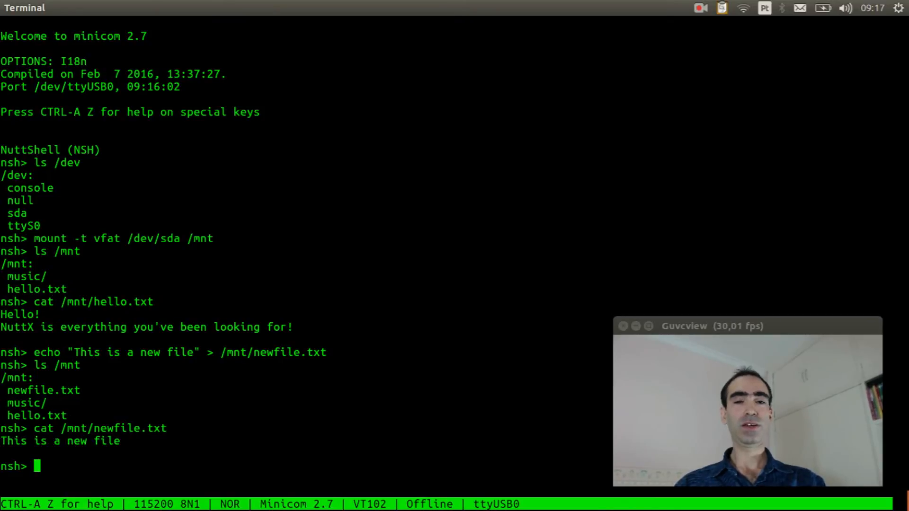